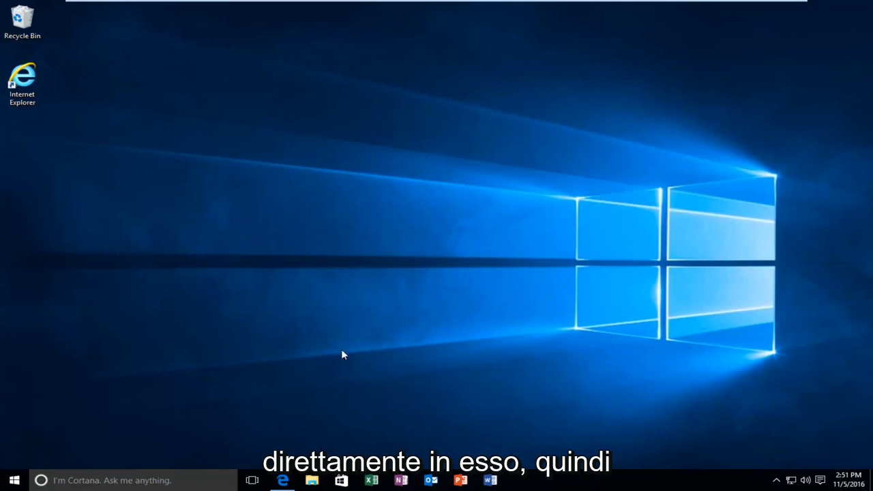
Search the Start menu for 'ser' and launch the Services desktop app
click(14, 480)
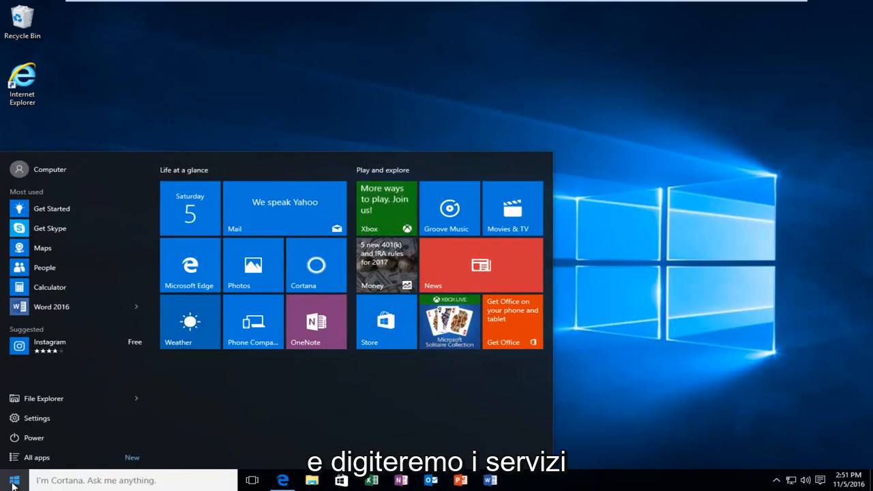
text(services)
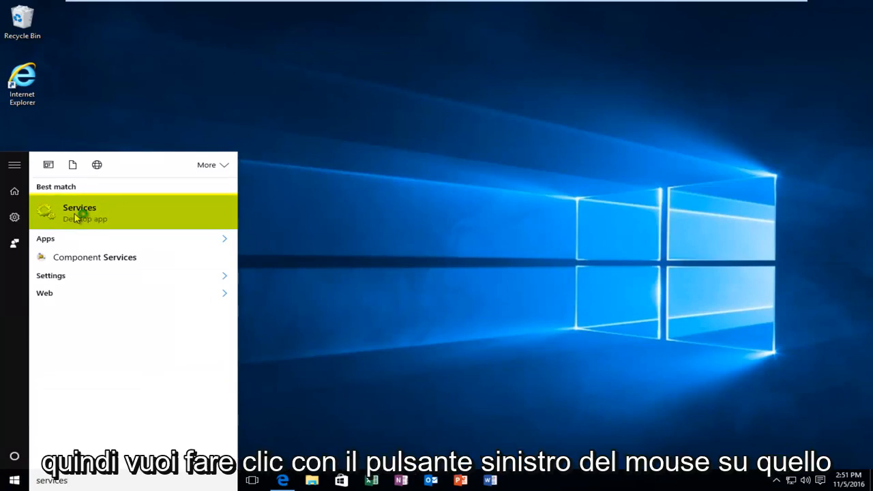
click(79, 211)
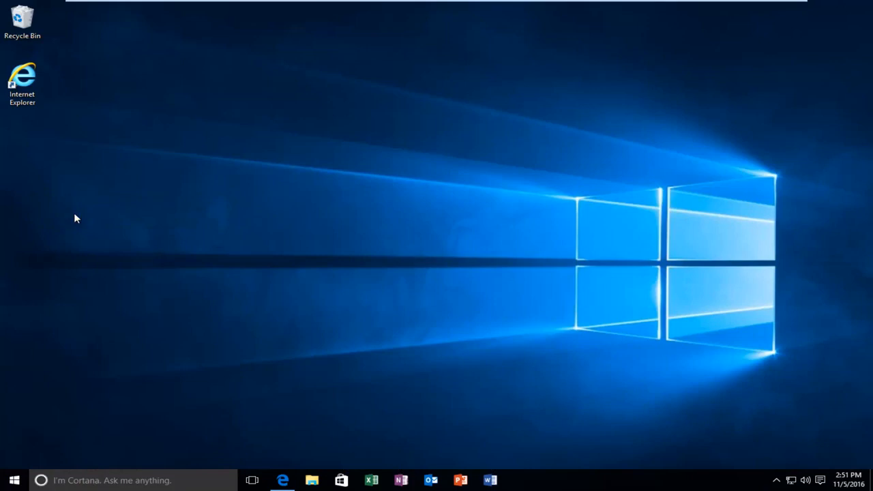
Select the Print Spooler service in the Services list and show its context menu
click(519, 480)
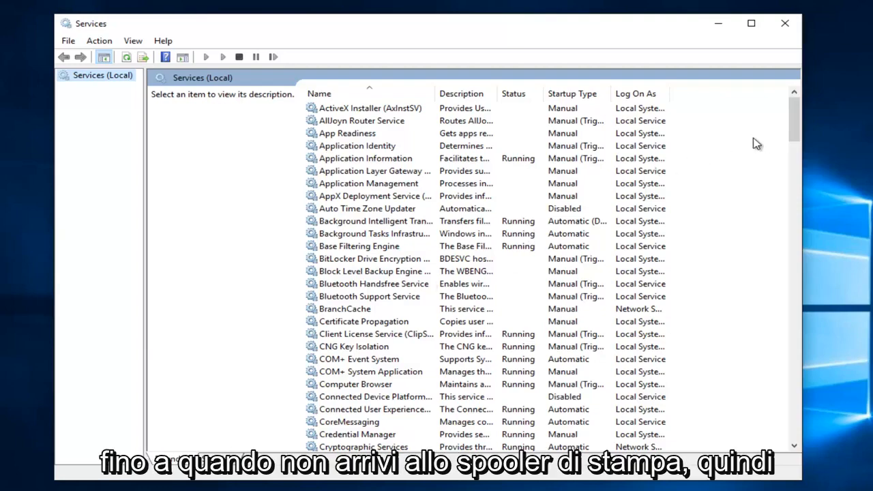
scroll(down, 3)
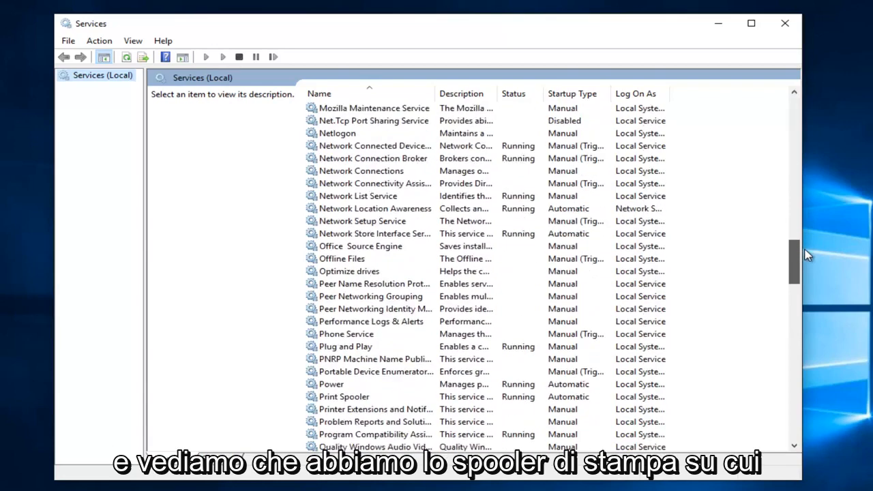
click(344, 333)
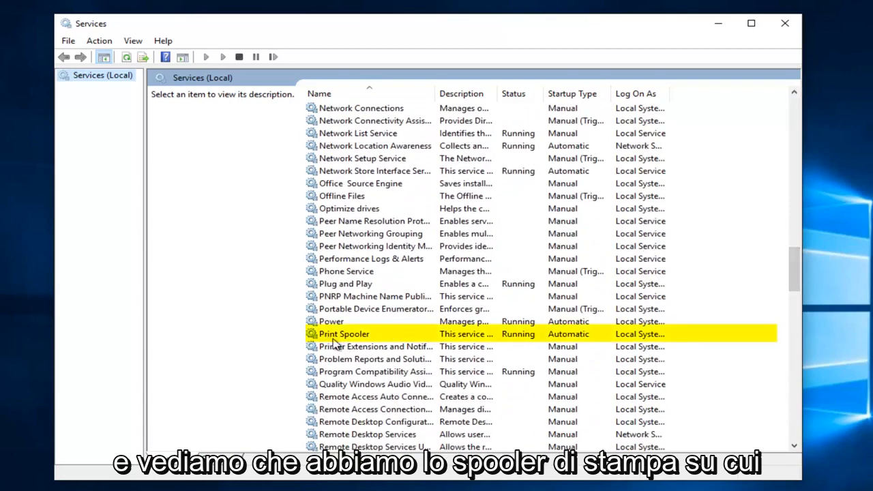
right_click(343, 333)
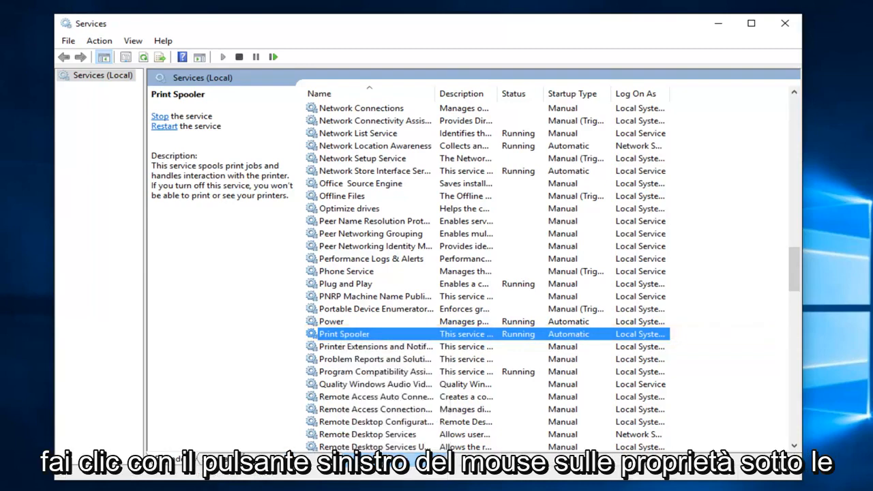
double_click(344, 333)
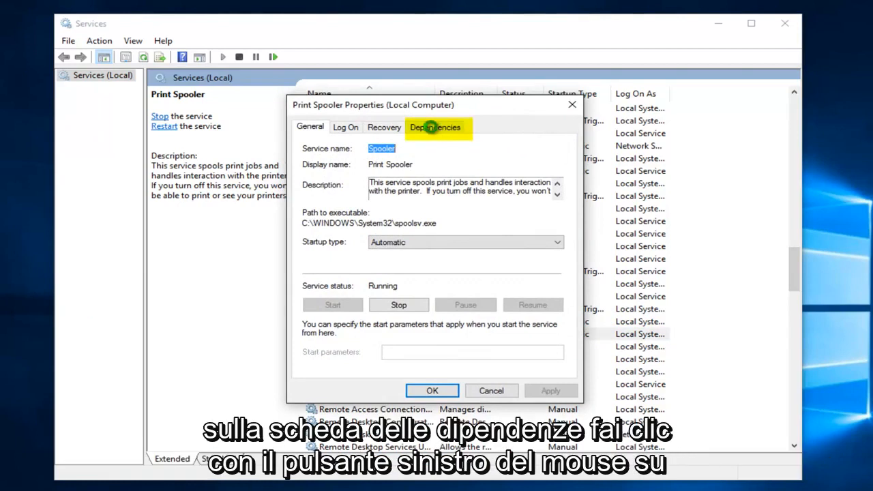
click(435, 126)
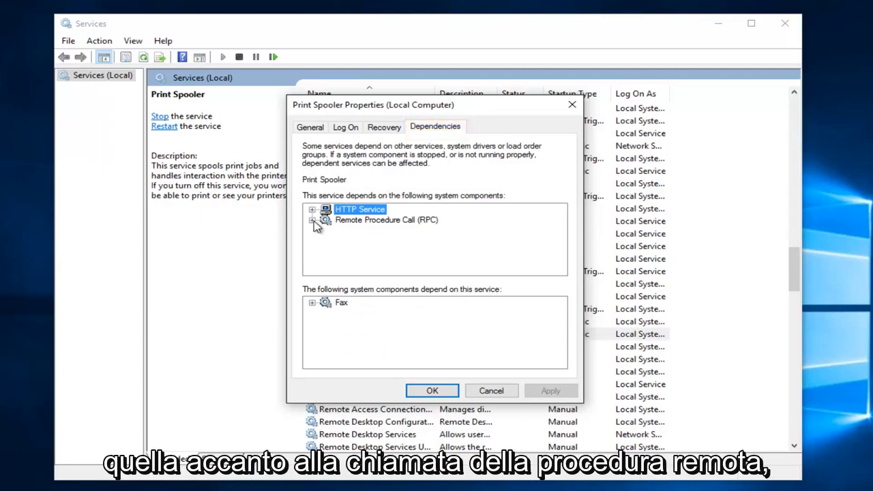
click(312, 220)
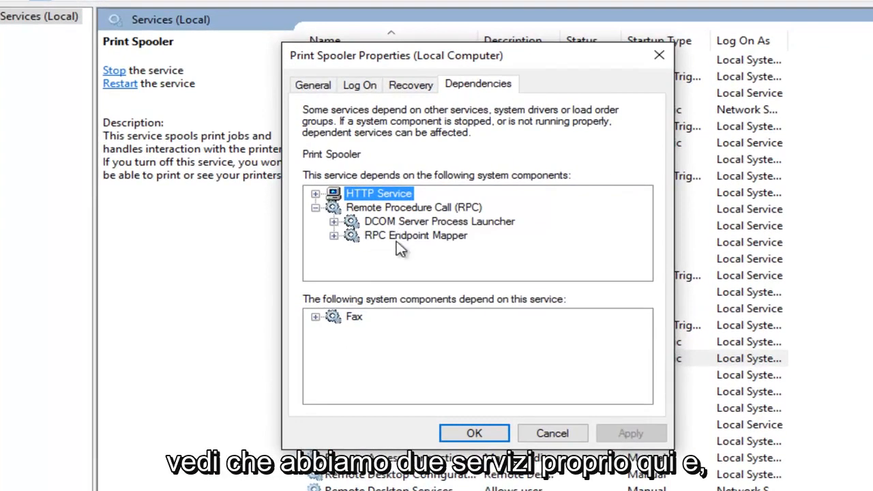
mouse_move(399, 239)
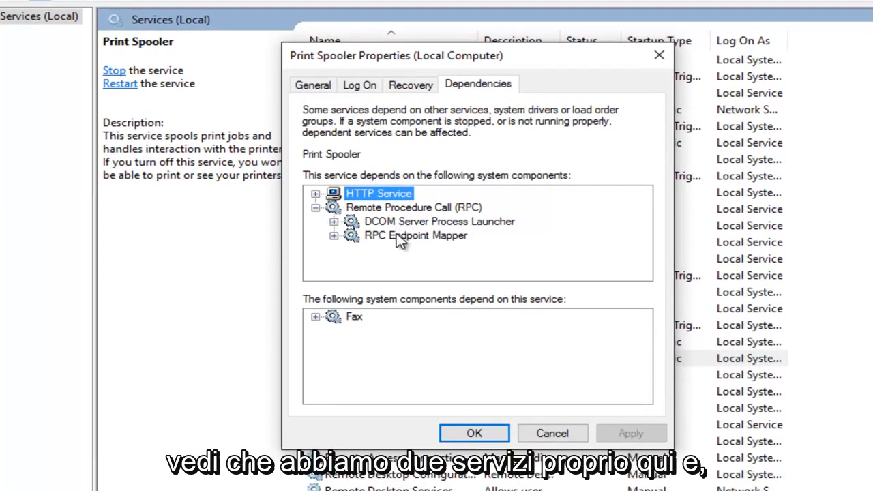
mouse_move(388, 230)
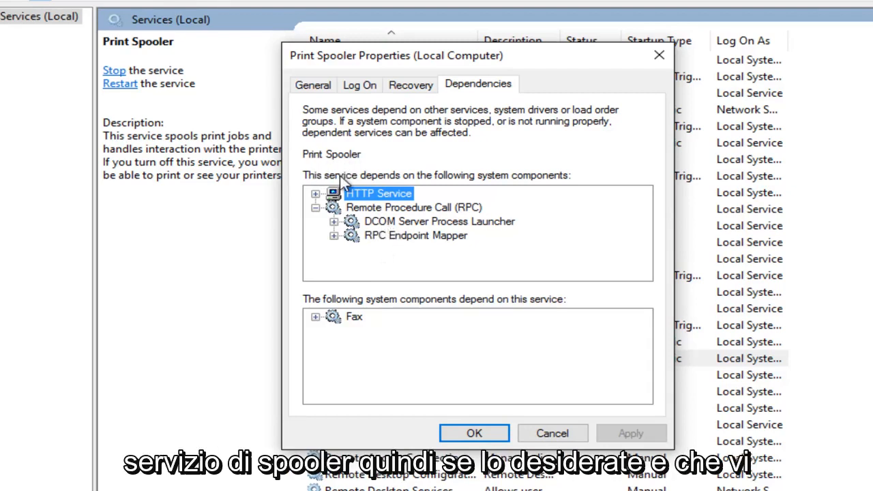
mouse_move(402, 218)
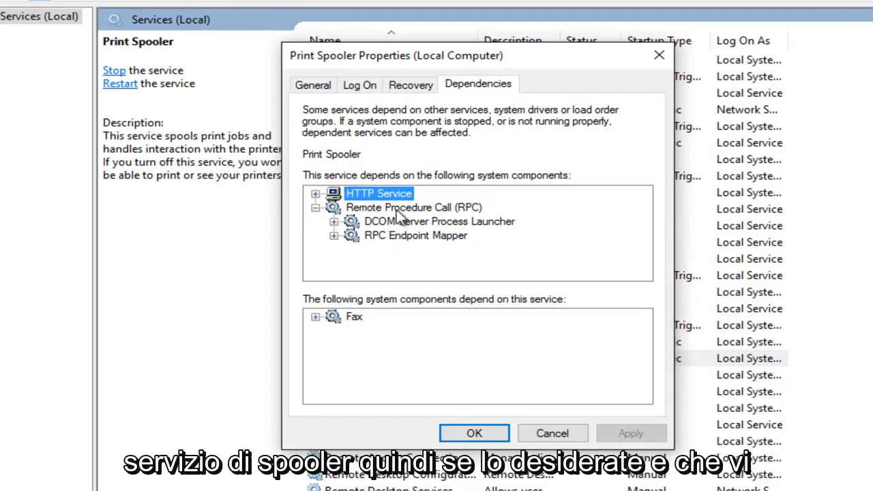
mouse_move(405, 235)
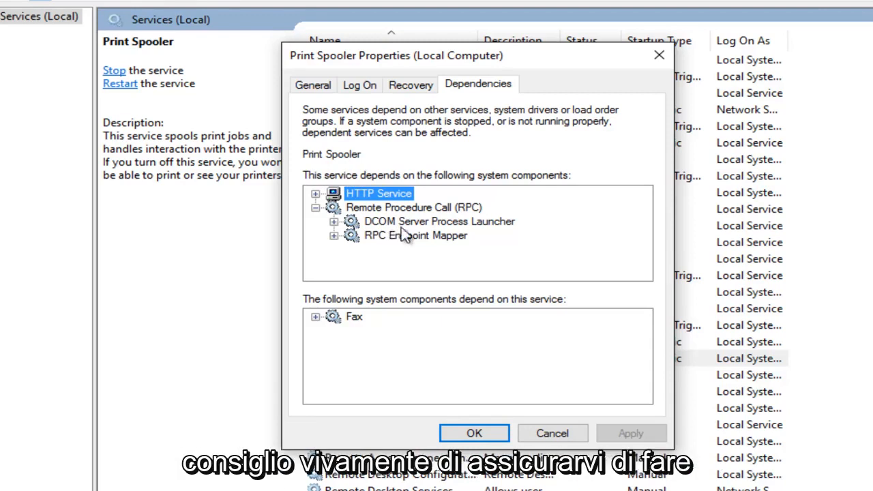
mouse_move(626, 100)
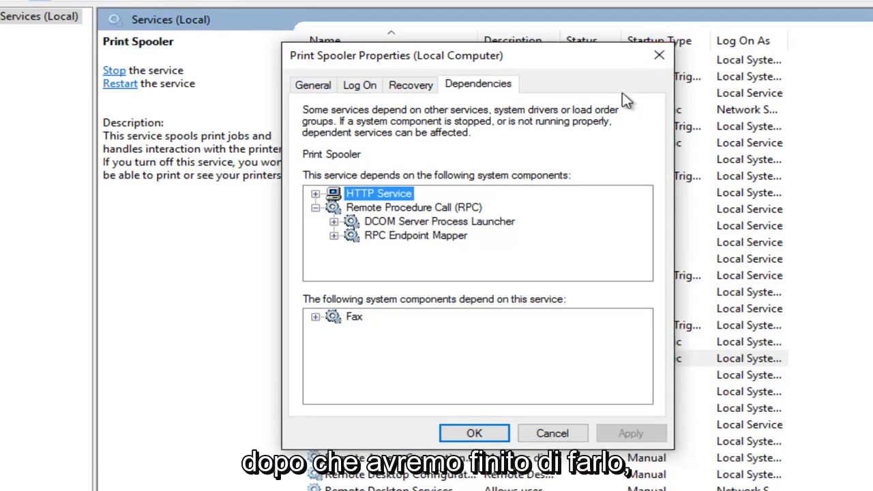
mouse_move(408, 244)
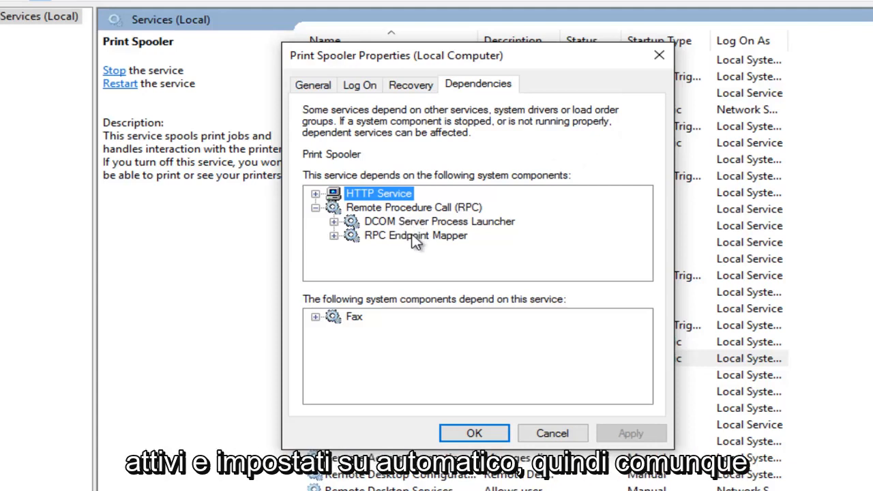
mouse_move(419, 237)
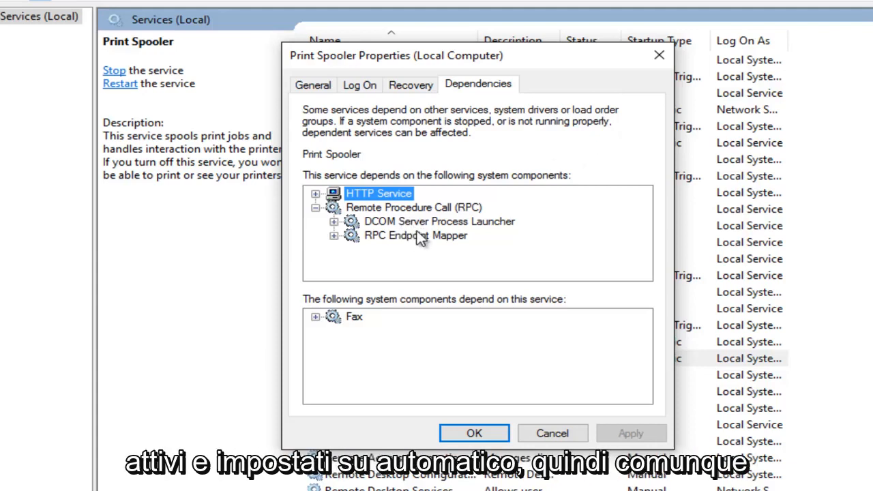
click(473, 433)
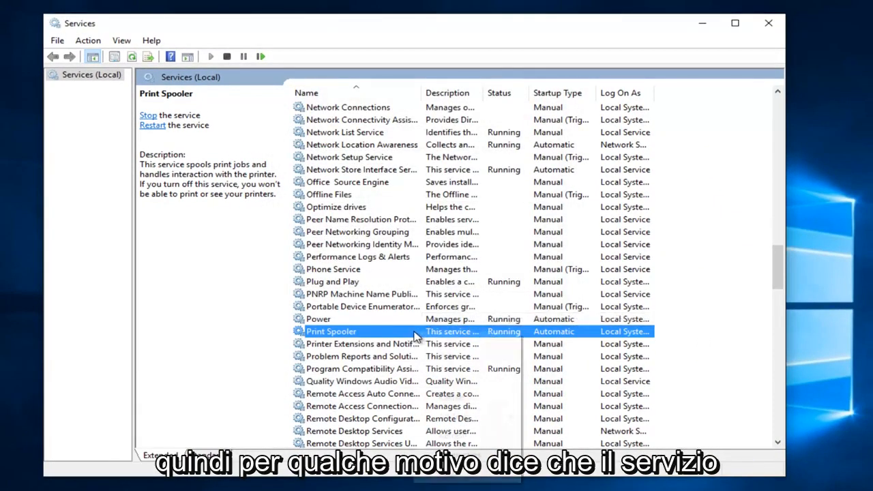
Stop Print Spooler from its properties and drag that dialog beside the list
right_click(332, 330)
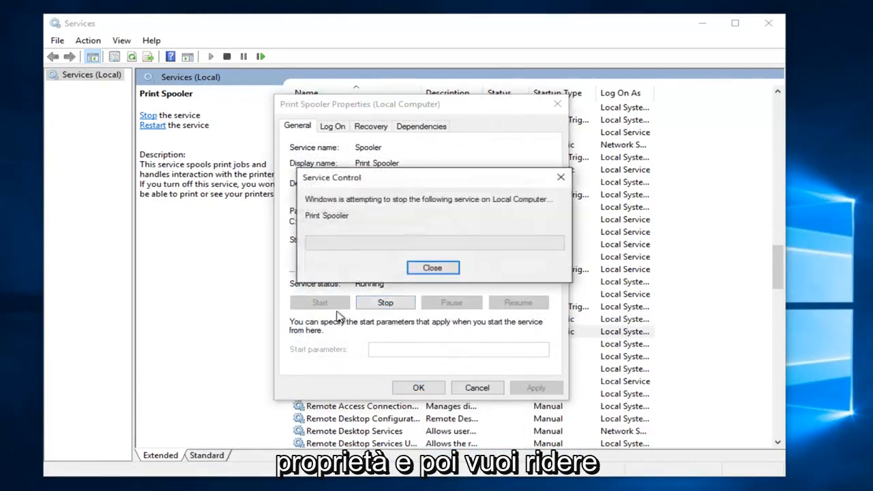
click(433, 267)
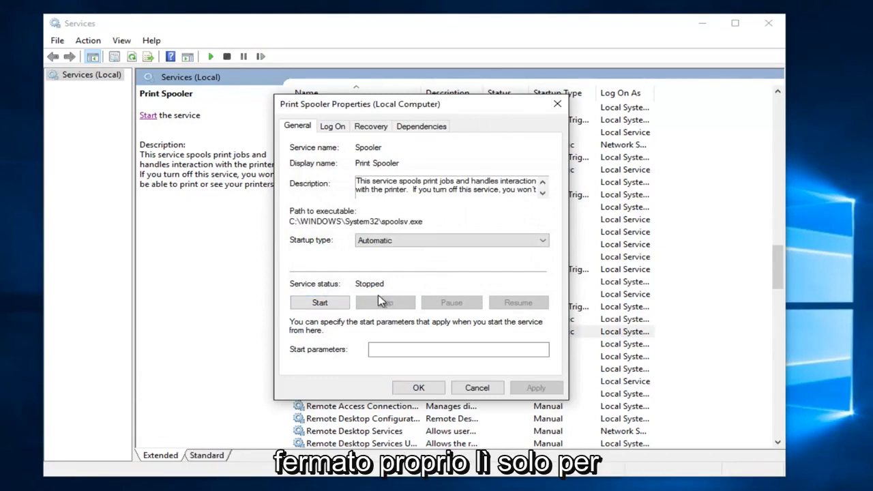
mouse_move(364, 298)
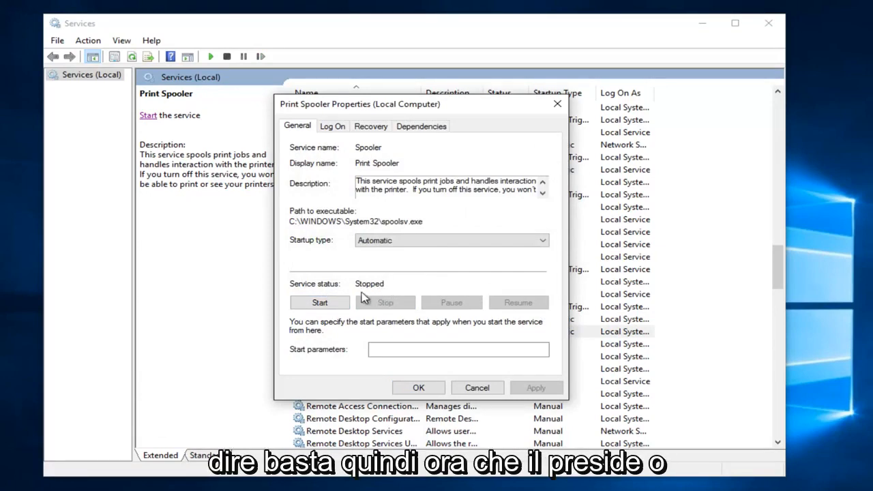
drag(360, 103, 492, 101)
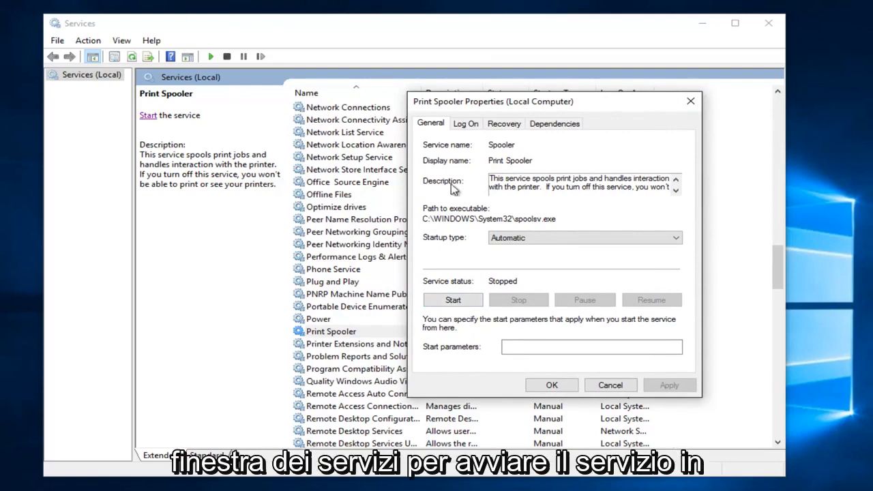
mouse_move(166, 121)
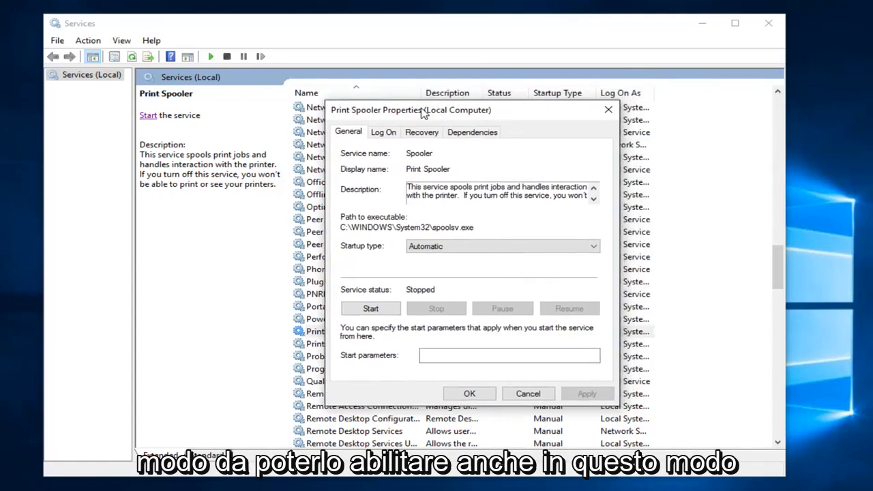
Trace Print Spooler's dependencies through Remote Procedure Call, then cancel its properties
click(472, 132)
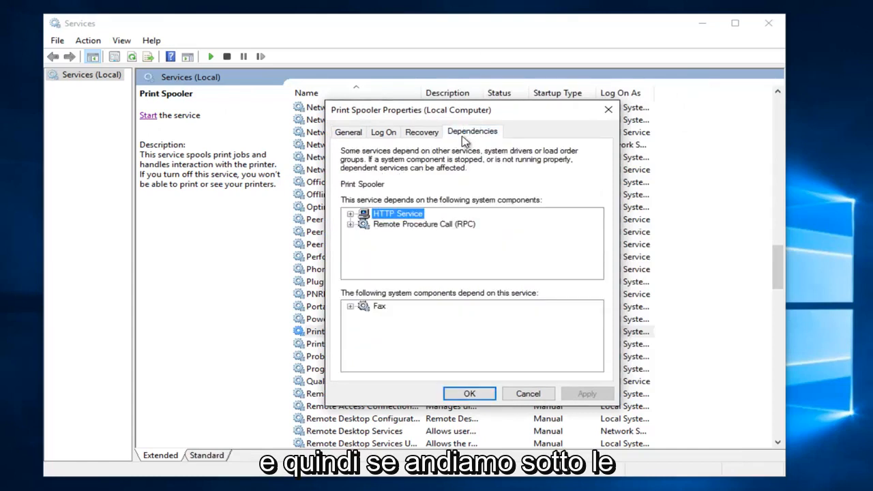
click(350, 224)
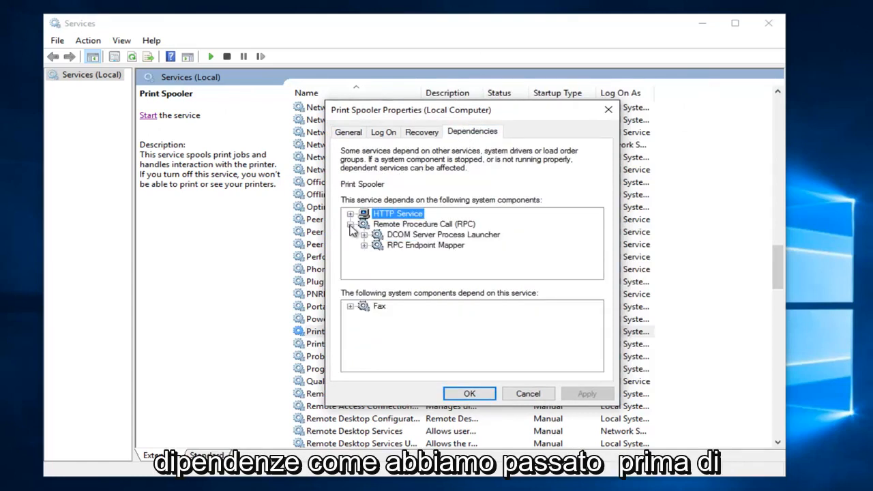
mouse_move(419, 247)
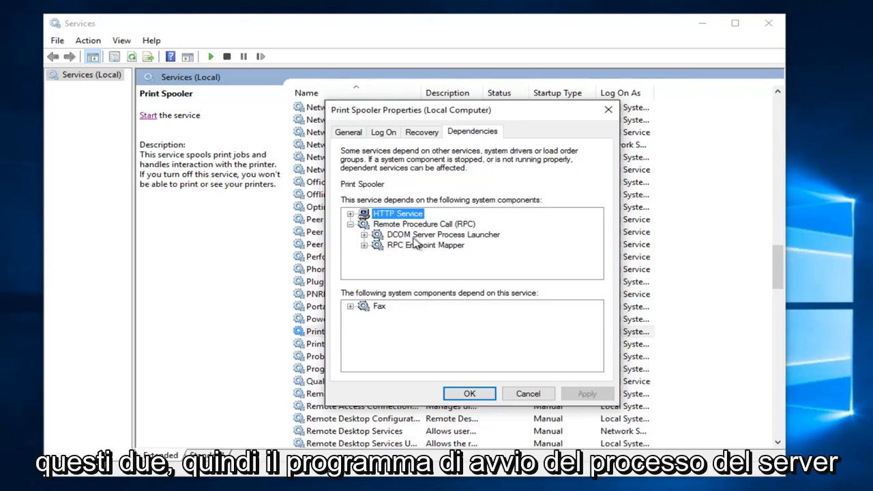
mouse_move(399, 254)
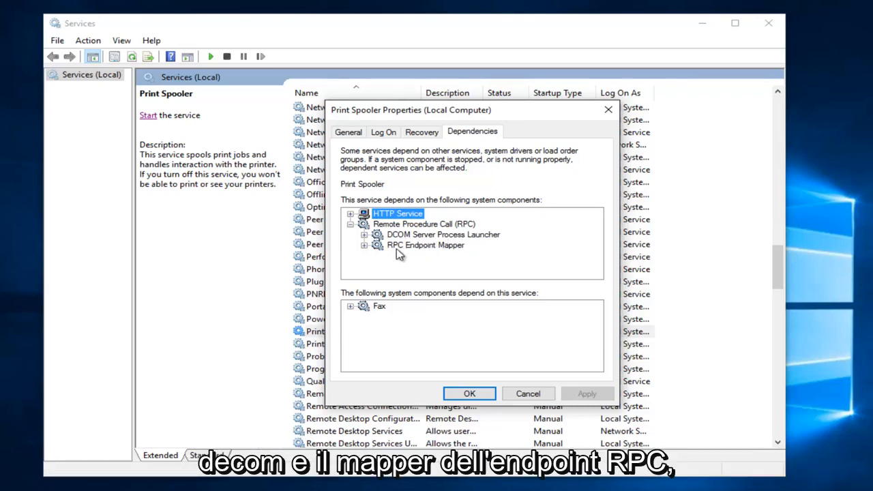
mouse_move(531, 404)
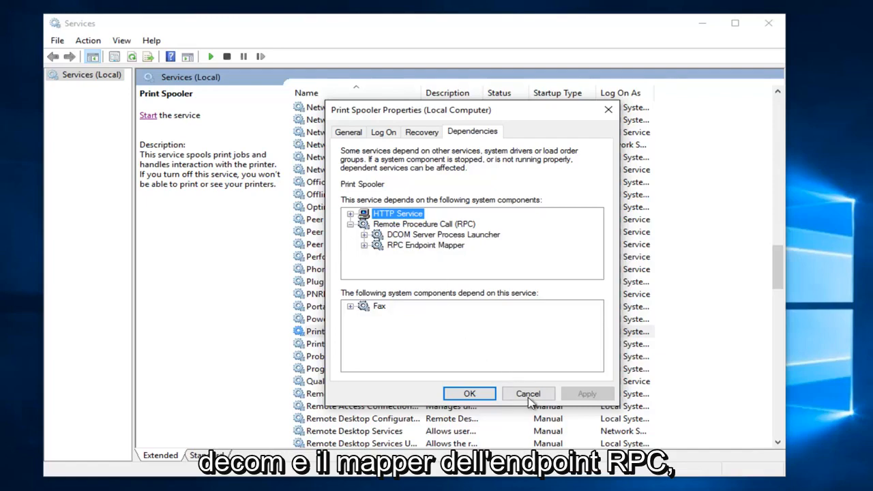
click(527, 394)
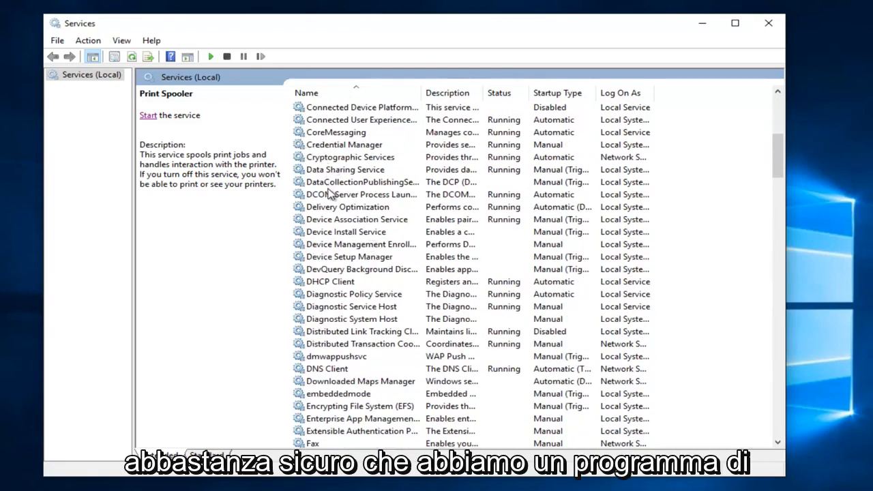
click(366, 194)
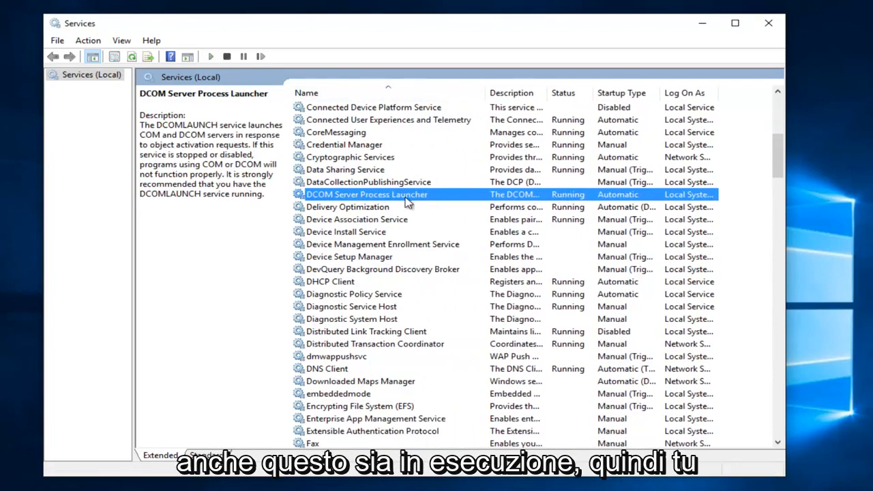
right_click(366, 195)
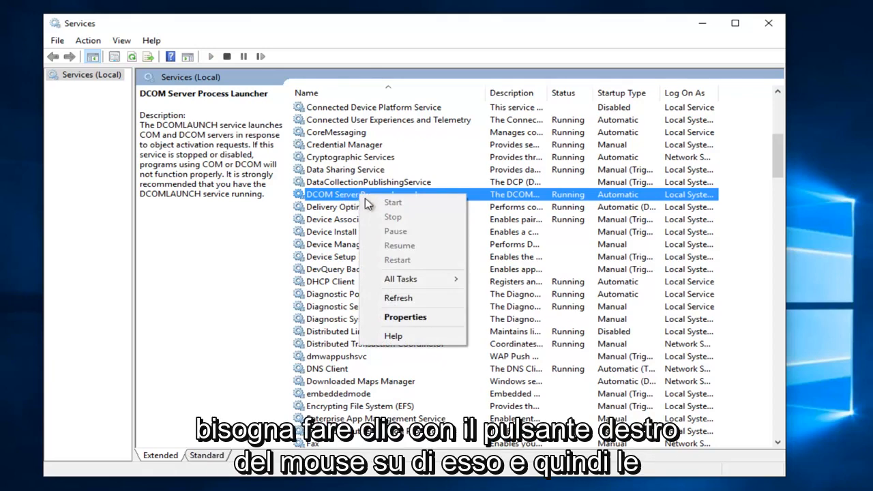
click(405, 316)
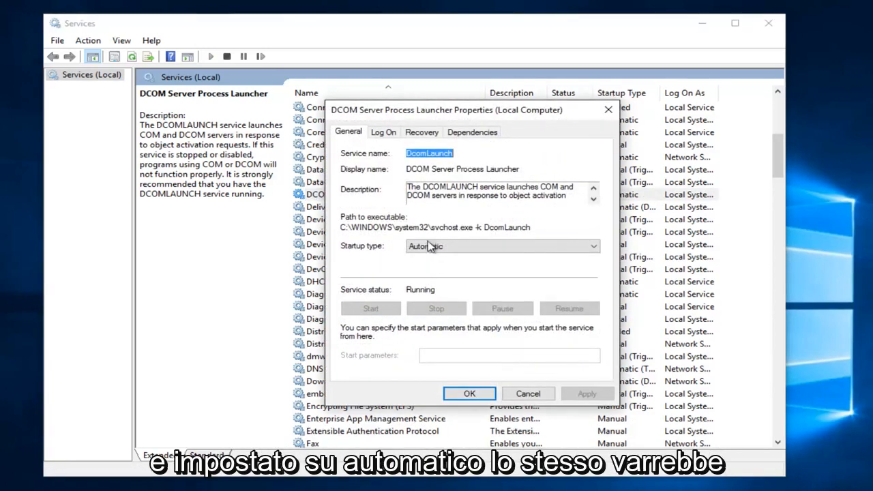
click(468, 393)
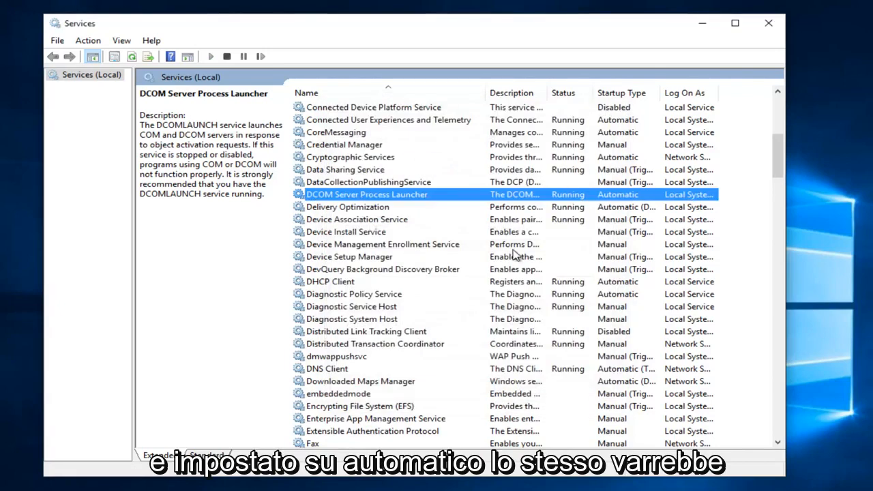
mouse_move(546, 227)
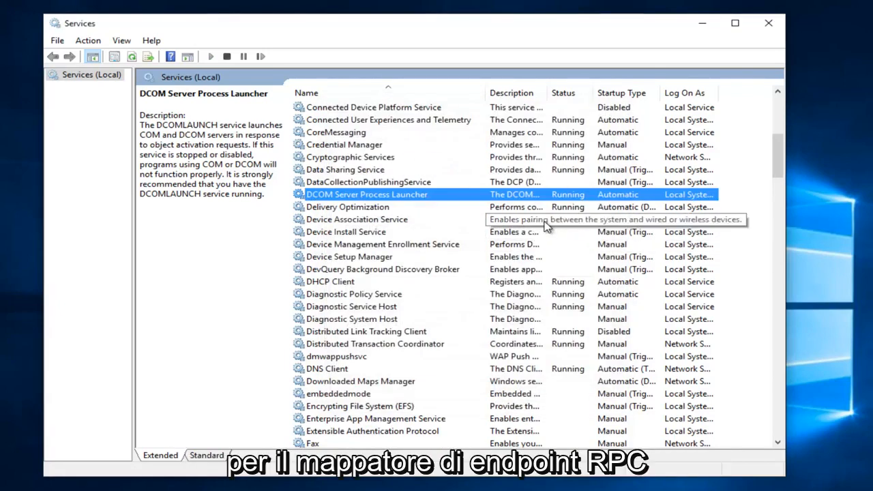
Confirm RPC Endpoint Mapper is Running with Automatic startup, then close Services
scroll(down, 3)
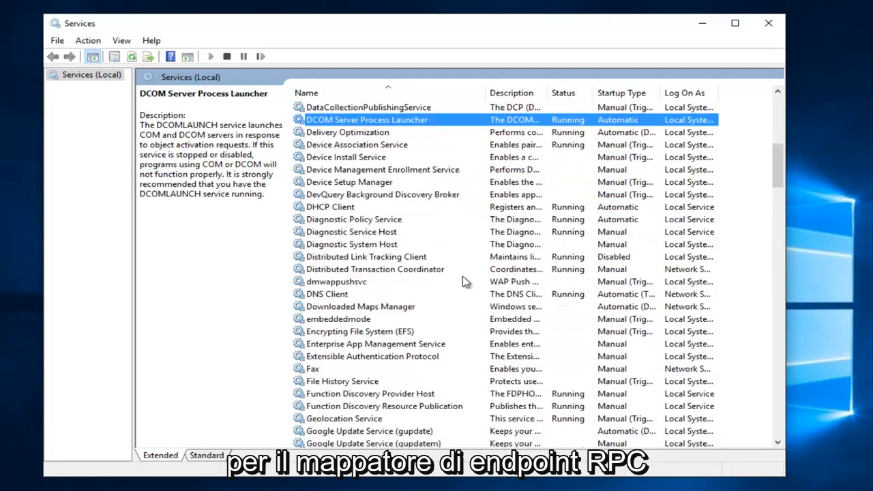
scroll(down, 3)
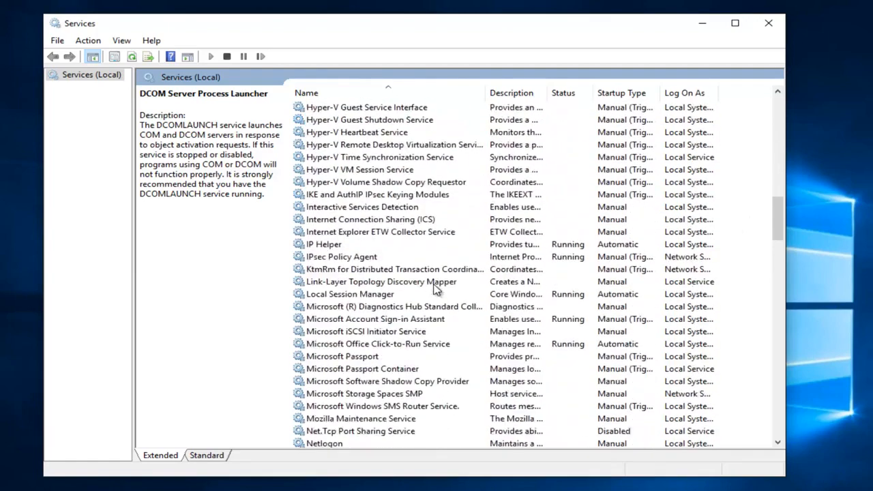
scroll(down, 3)
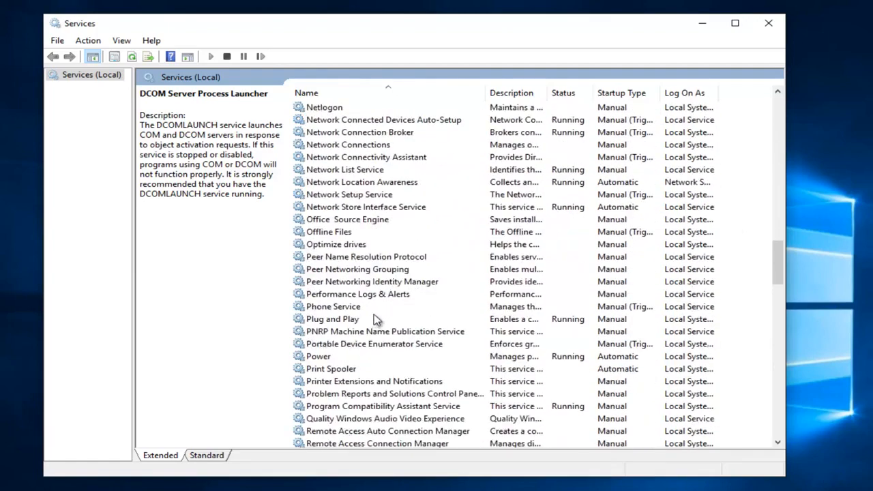
scroll(down, 3)
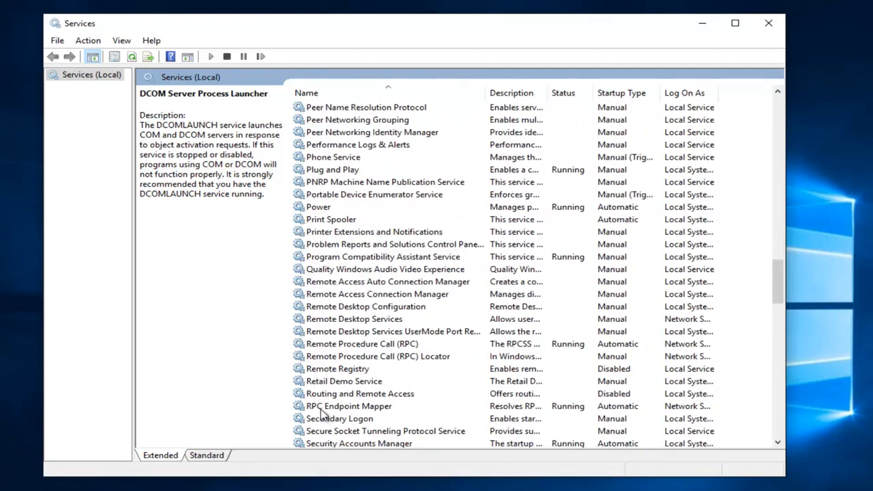
click(347, 406)
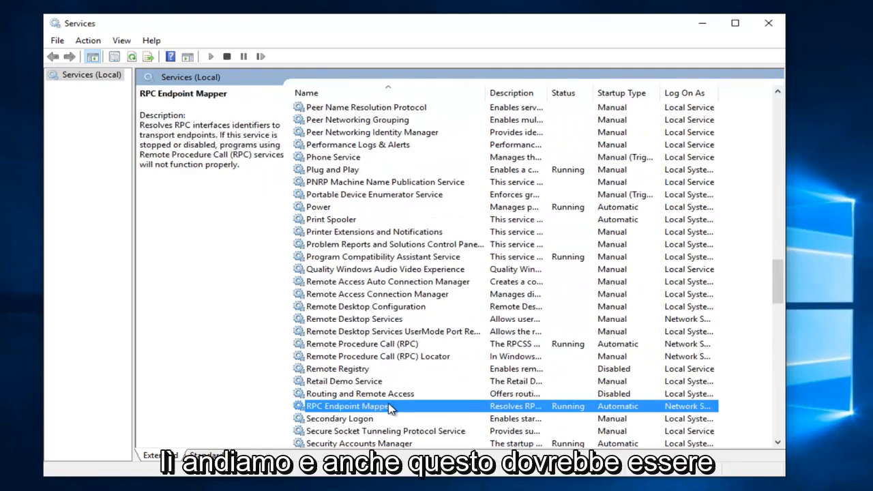
double_click(348, 406)
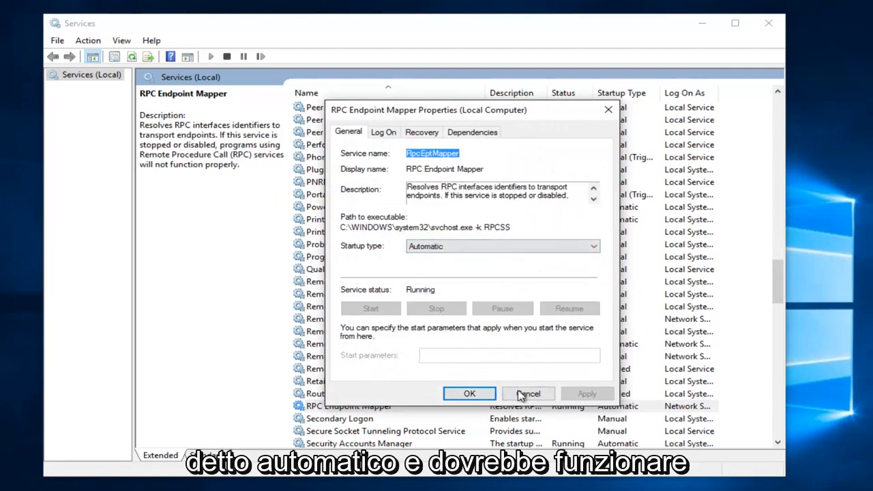
click(527, 393)
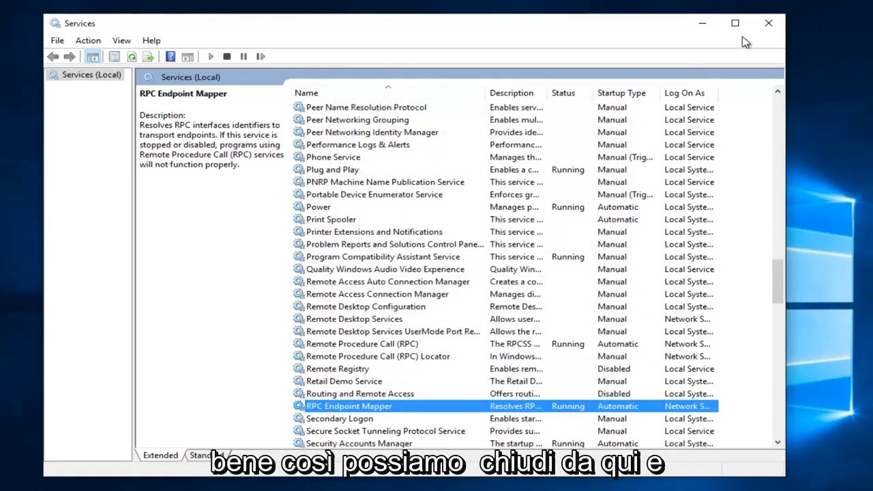
click(769, 23)
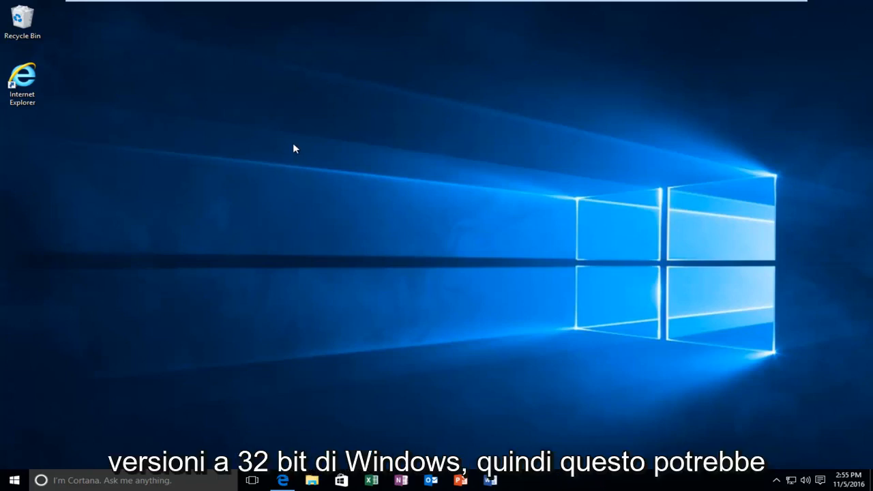
mouse_move(322, 135)
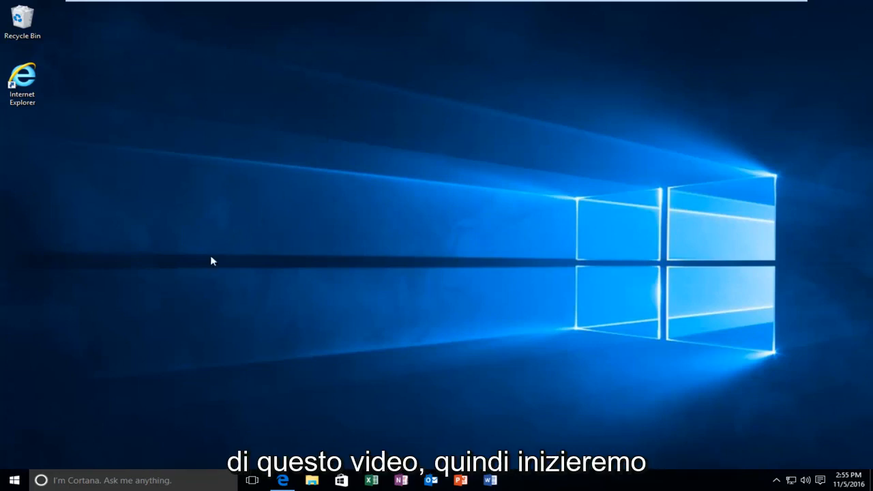
Search the Start menu for 'system' and open the System control panel page
click(13, 480)
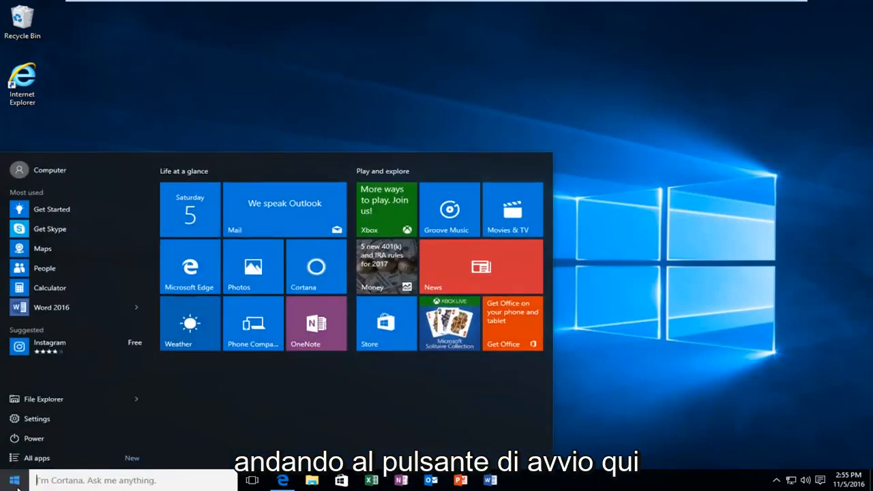
text(s)
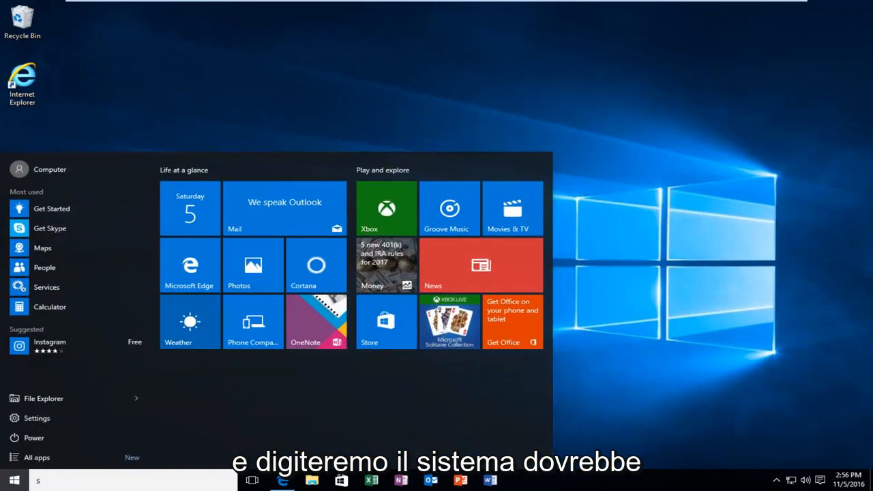
text(system)
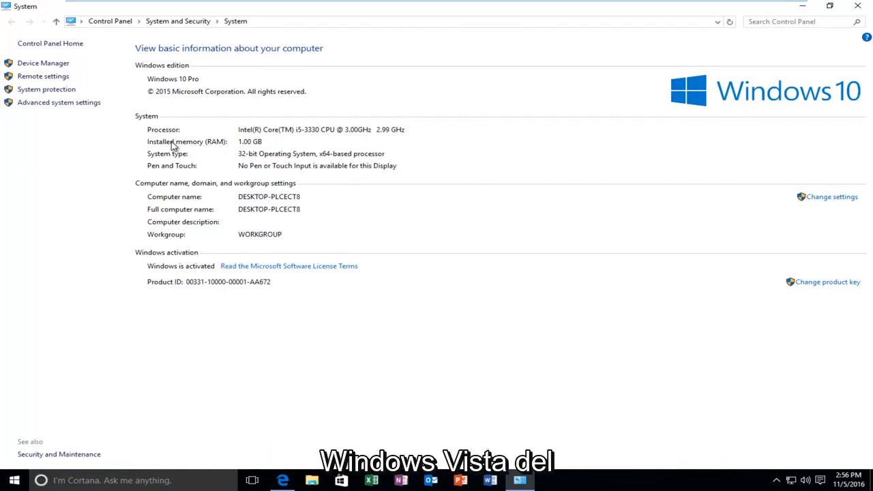
mouse_move(58, 102)
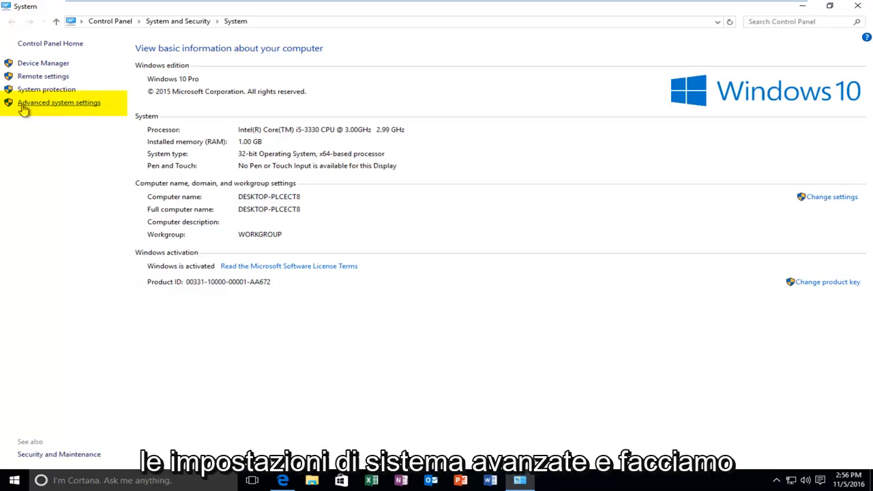
mouse_move(75, 109)
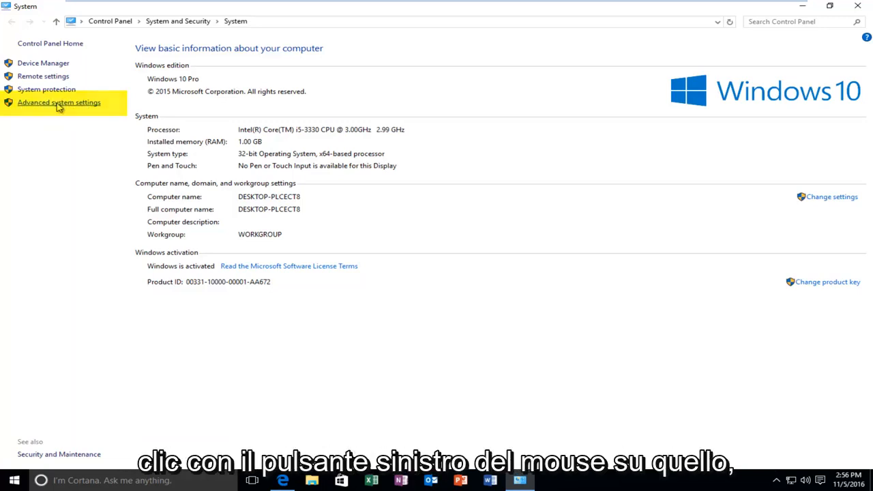
Open System Properties, view the Hardware and Computer Name tabs, then return to Advanced
click(59, 102)
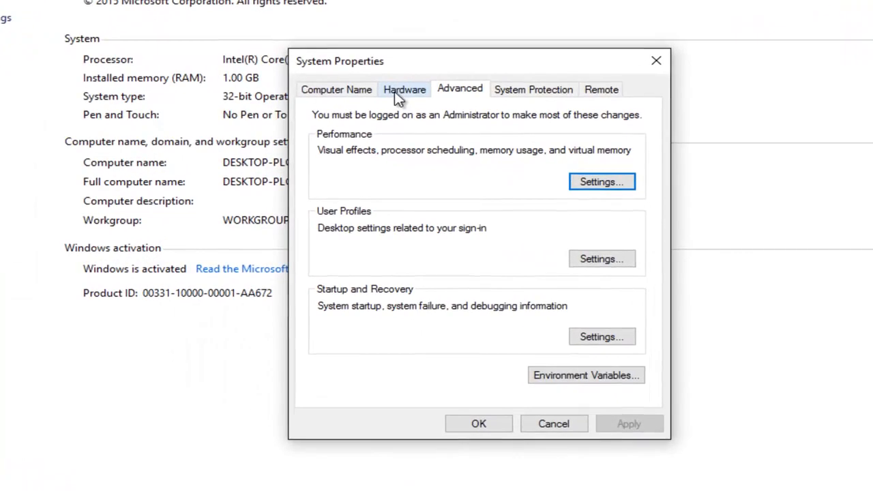
click(404, 89)
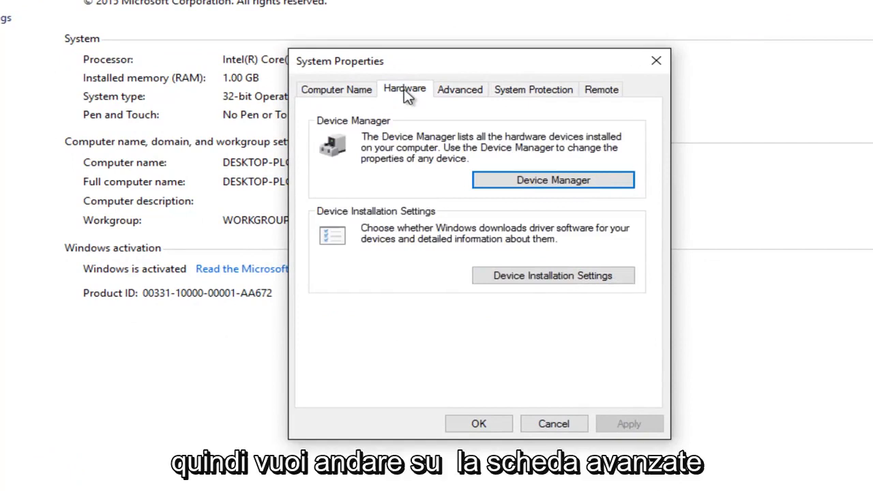
click(336, 89)
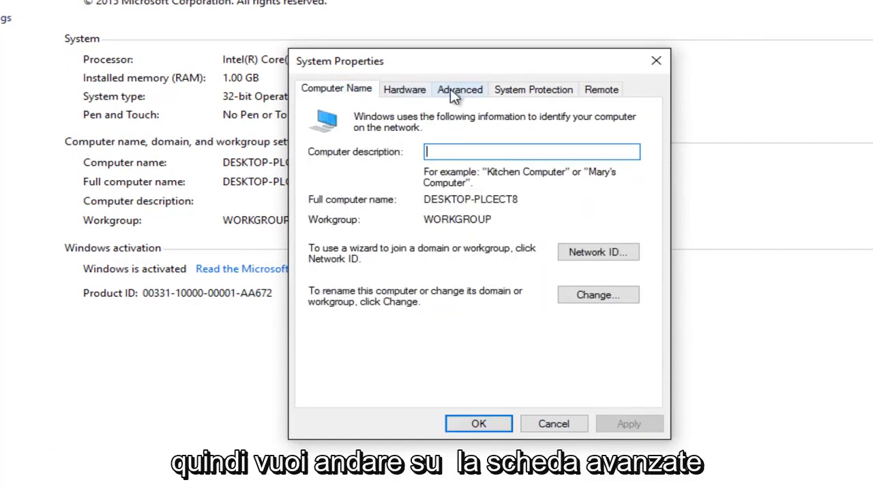
click(458, 90)
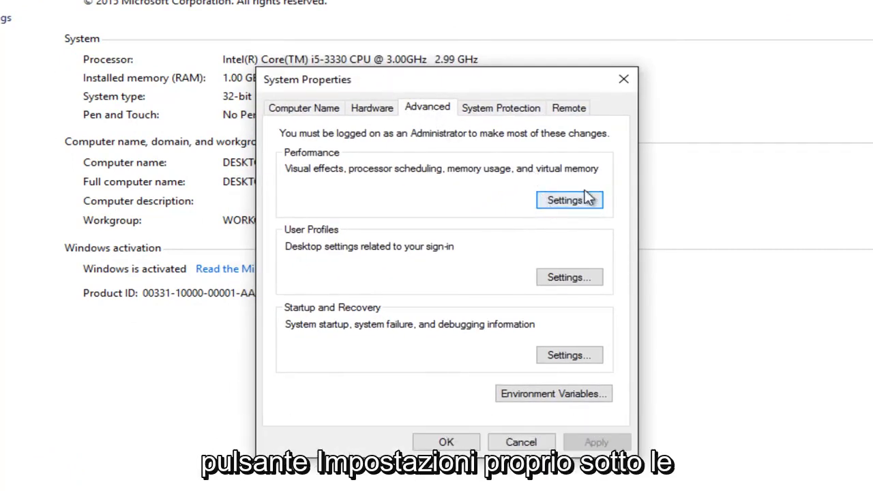
mouse_move(359, 167)
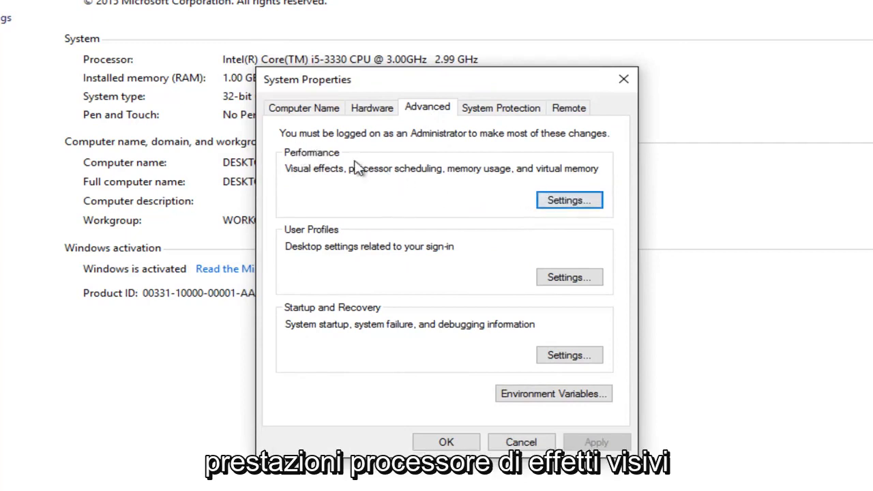
mouse_move(373, 176)
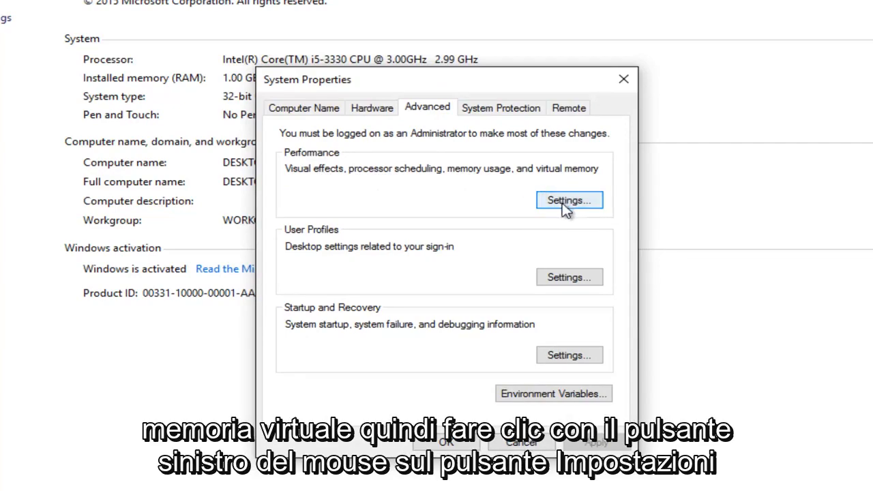
Open Performance Options on its Data Execution Prevention tab
click(569, 199)
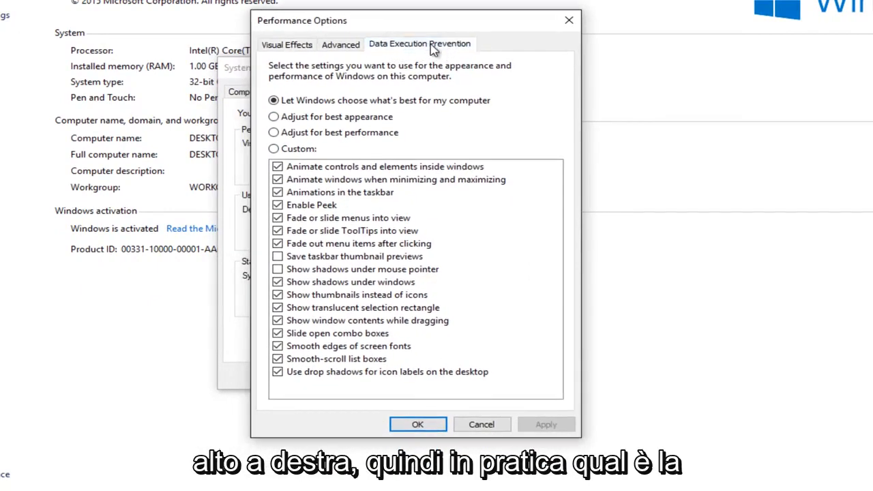
click(420, 44)
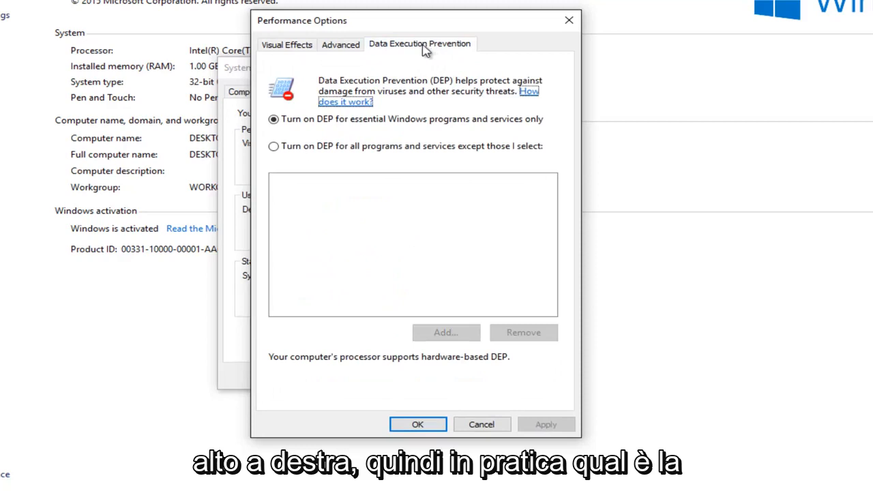
mouse_move(379, 53)
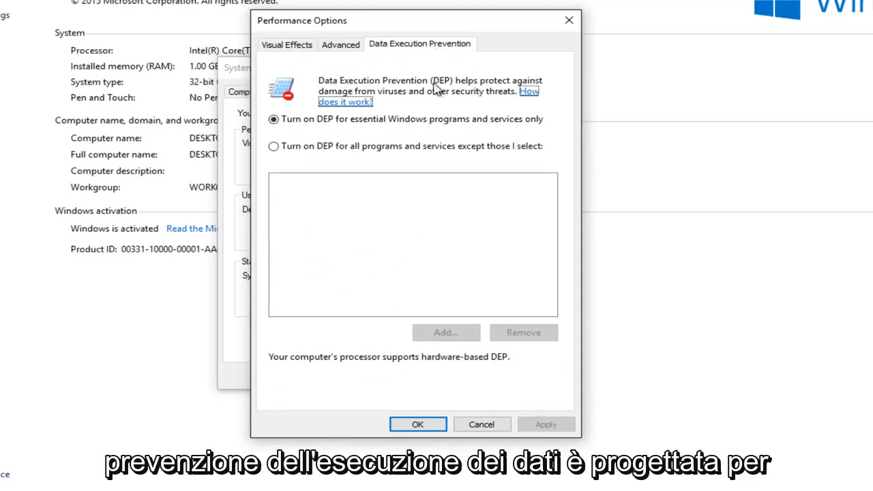
mouse_move(351, 220)
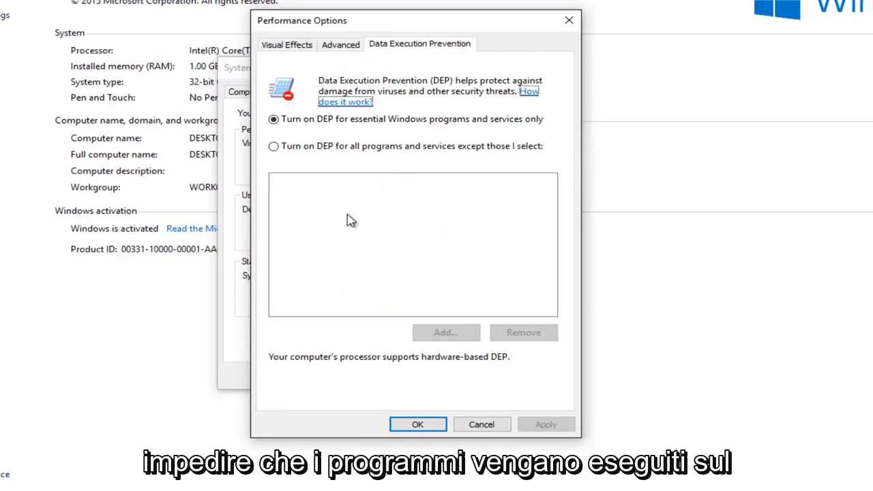
mouse_move(343, 209)
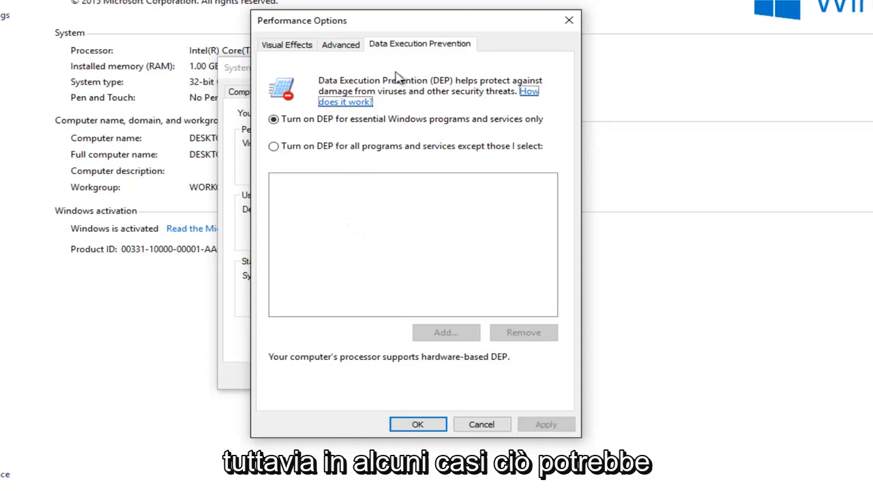
mouse_move(401, 25)
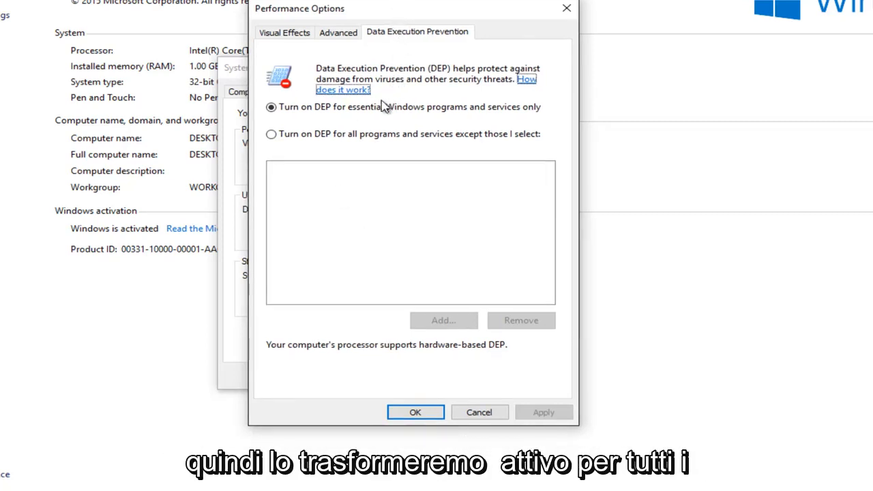
Choose 'Turn on DEP for all programs and services except those I select'
click(271, 133)
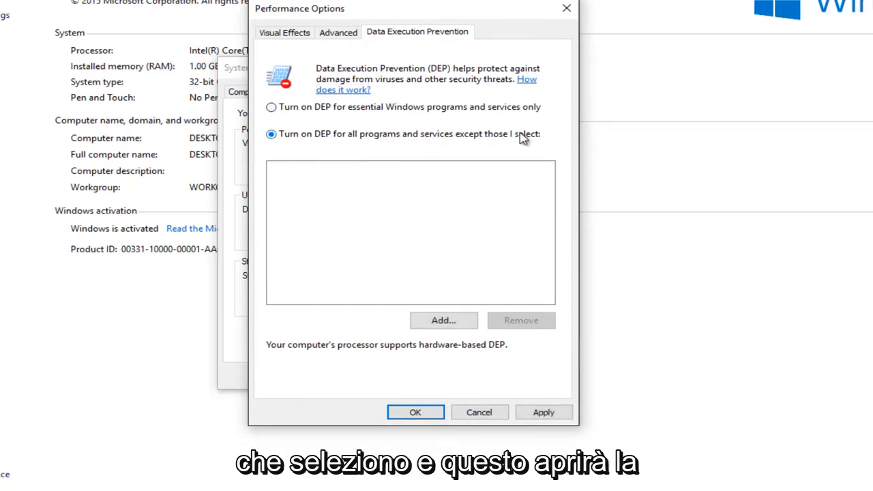
mouse_move(361, 208)
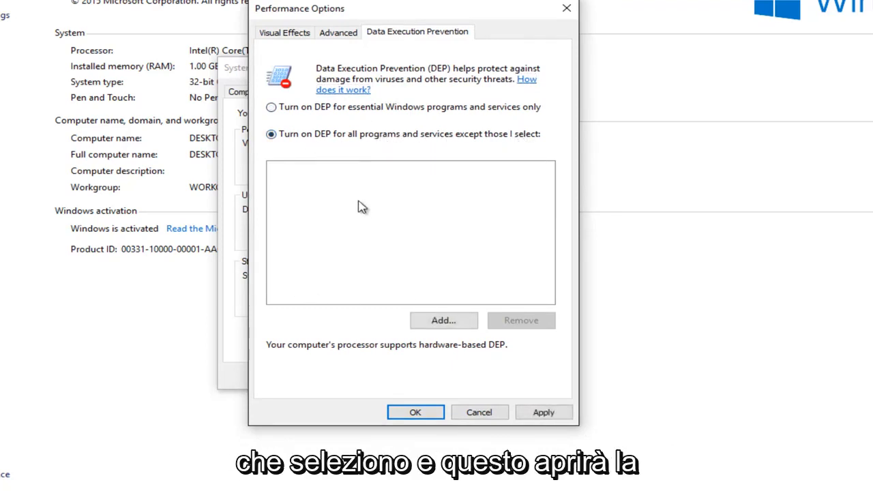
mouse_move(389, 214)
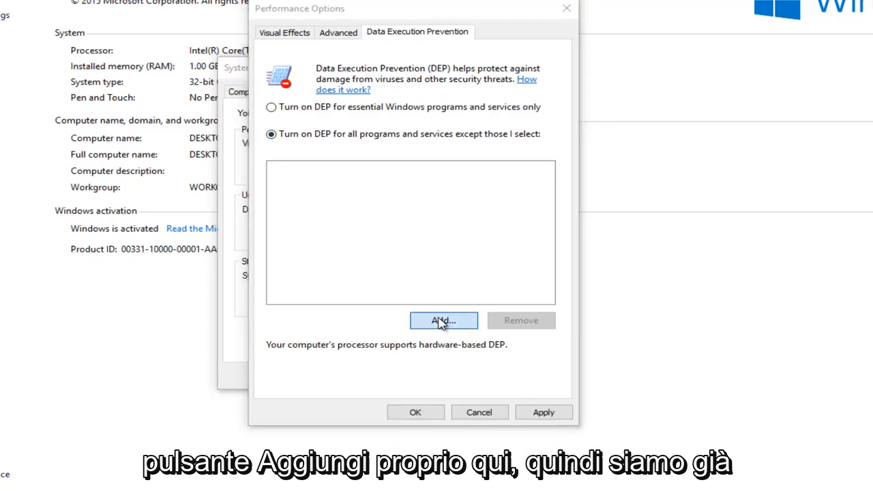
Add spoolsv from System32 as a DEP exception, prompting a cannot-turn-off warning
click(443, 321)
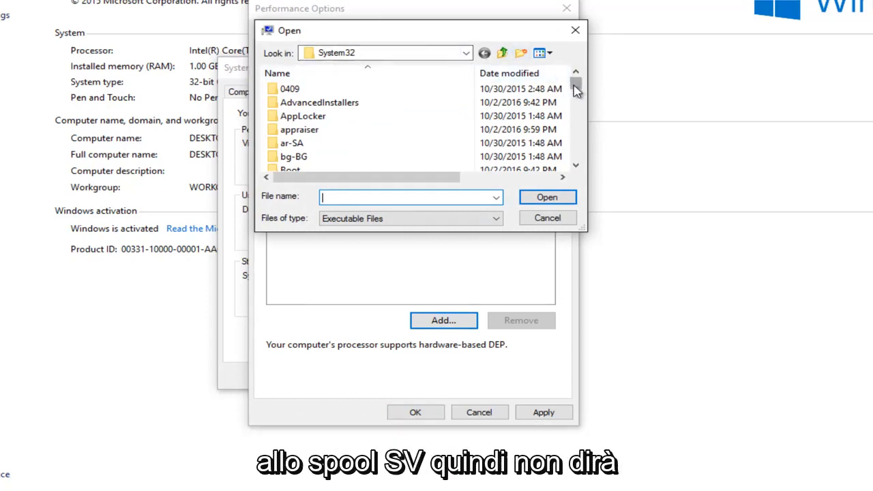
scroll(down, 3)
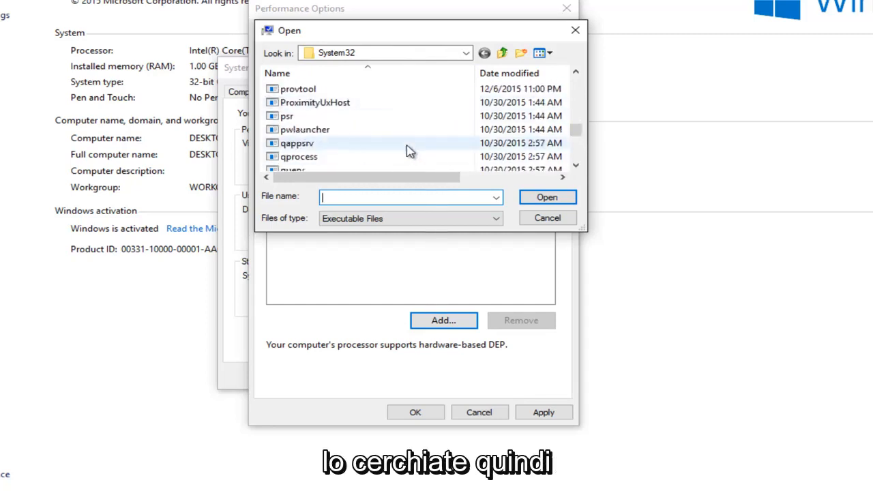
scroll(down, 3)
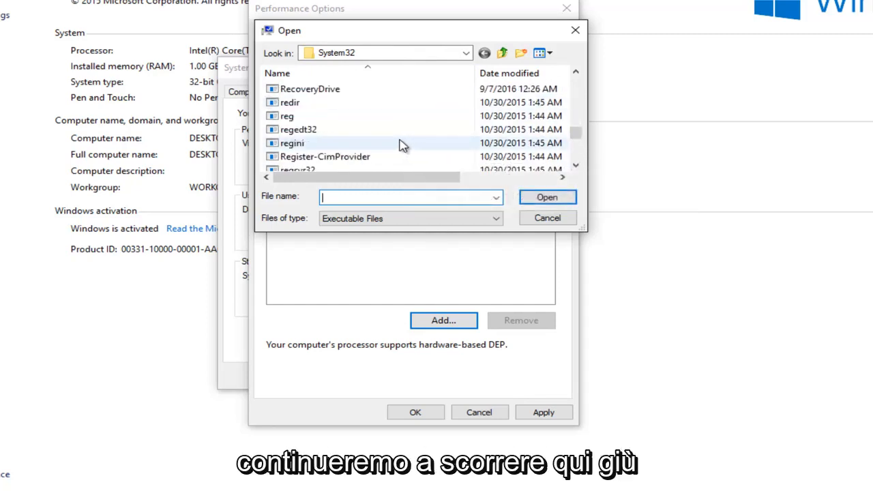
scroll(down, 3)
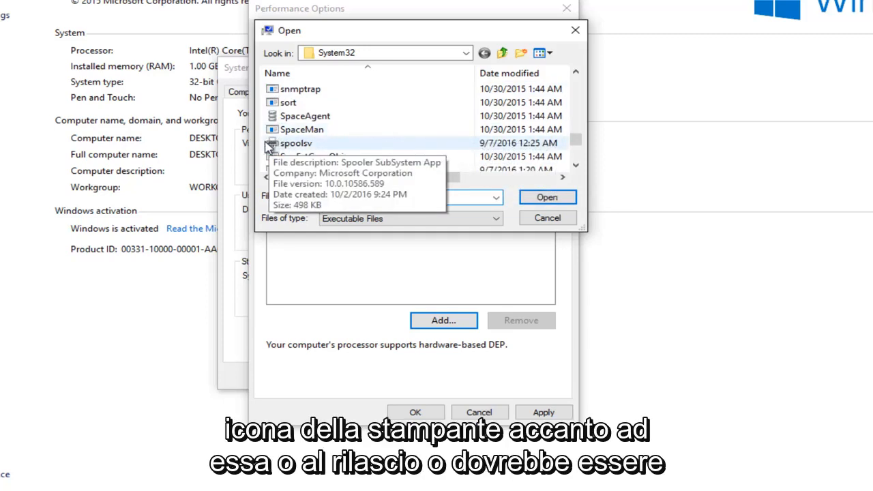
mouse_move(310, 149)
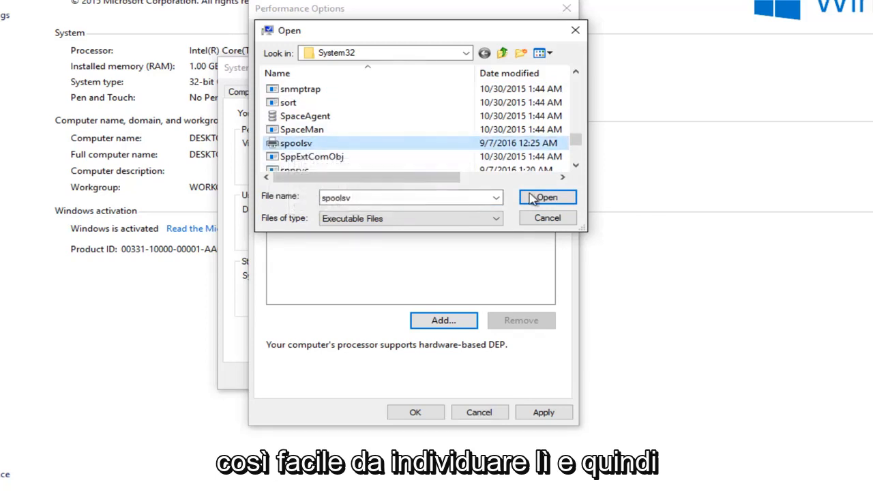
click(547, 197)
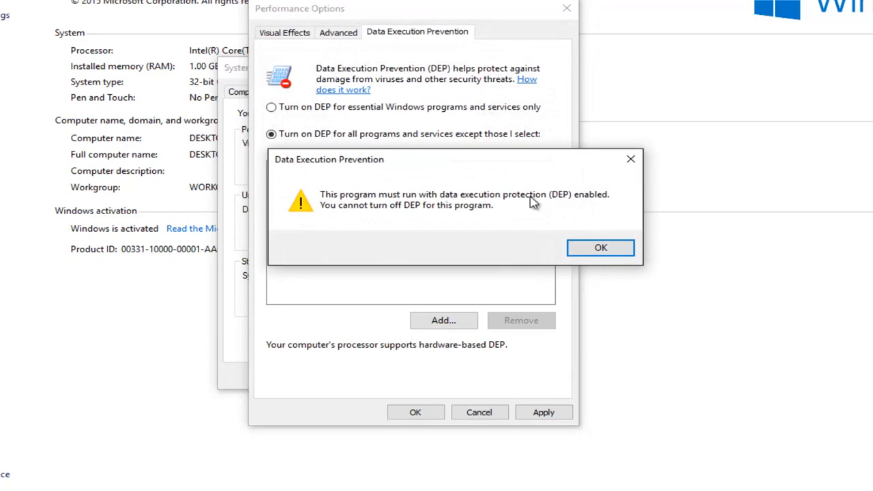
mouse_move(428, 210)
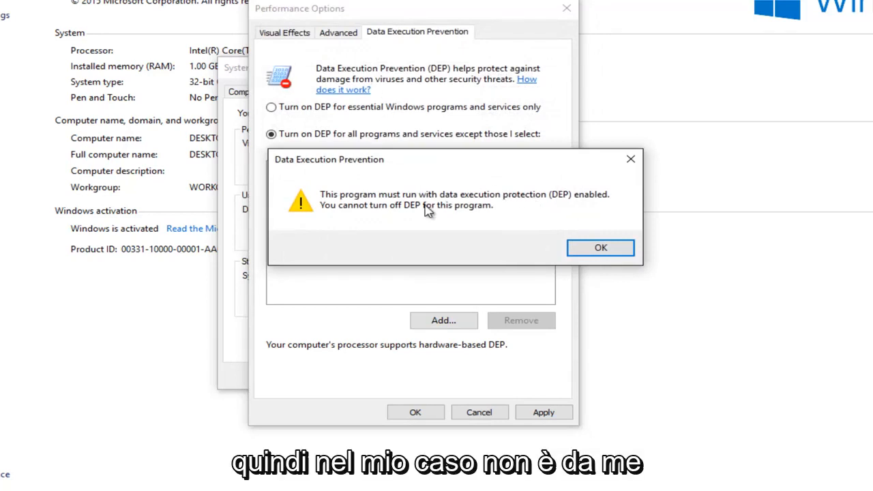
mouse_move(373, 207)
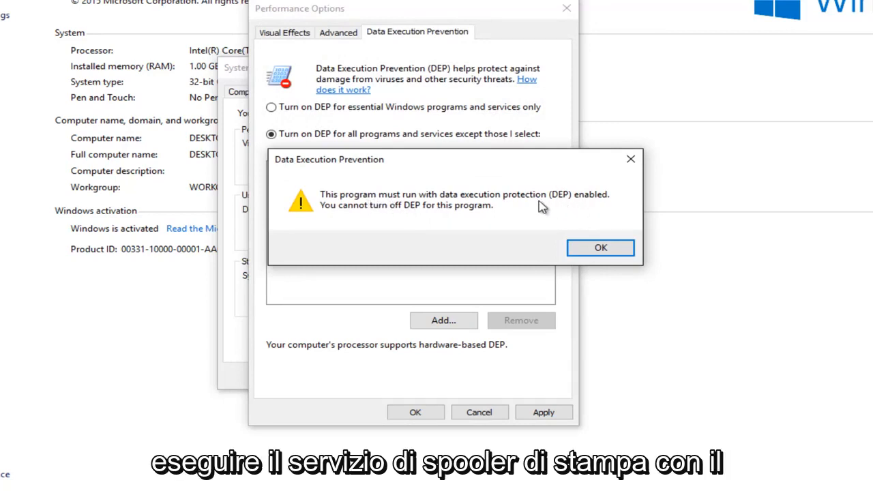
mouse_move(487, 205)
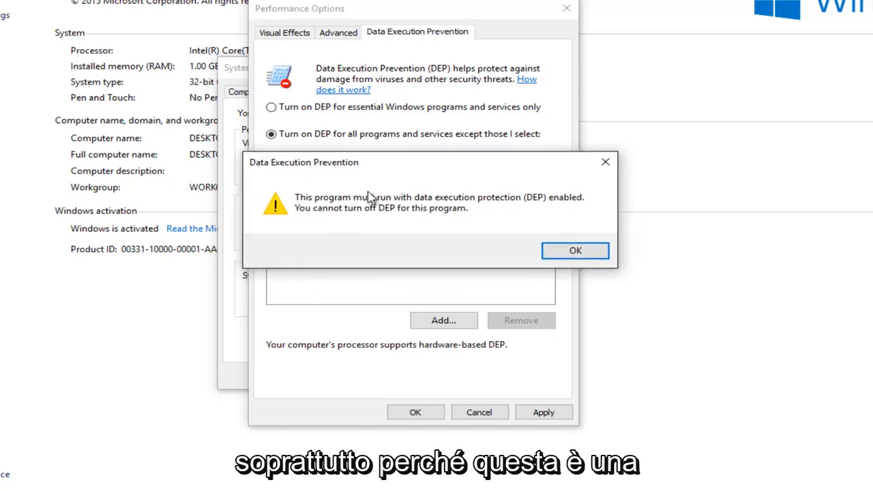
mouse_move(293, 218)
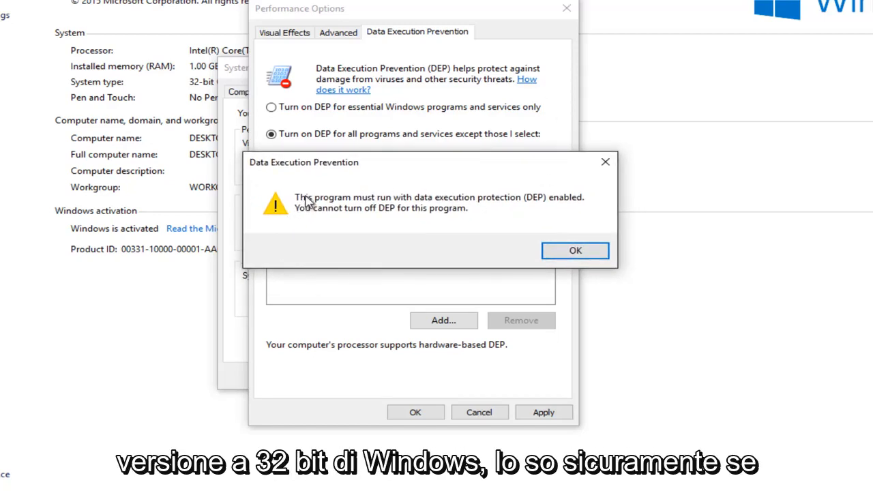
mouse_move(382, 170)
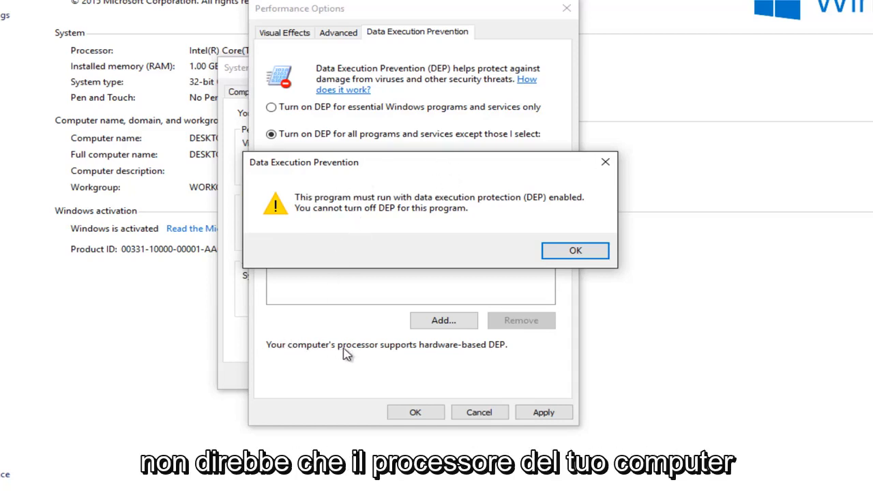
mouse_move(510, 355)
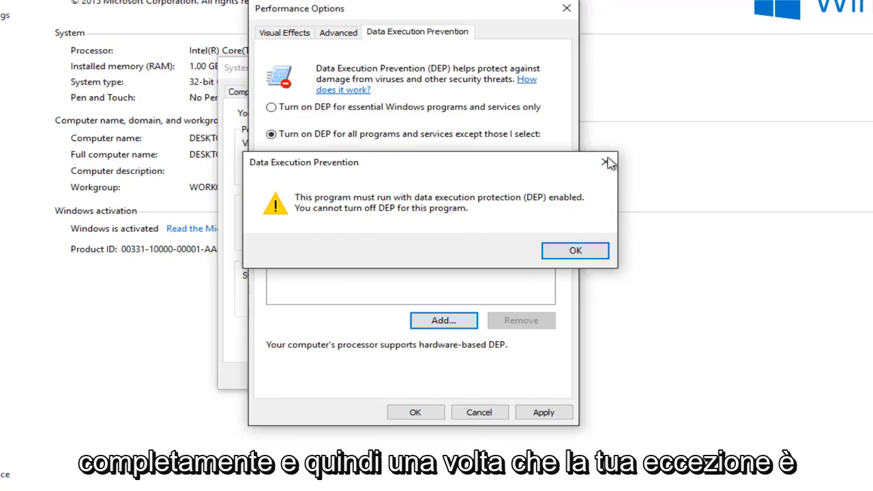
Dismiss the spoolsv warning, apply DEP for all programs except selected, and acknowledge the restart notice
click(575, 250)
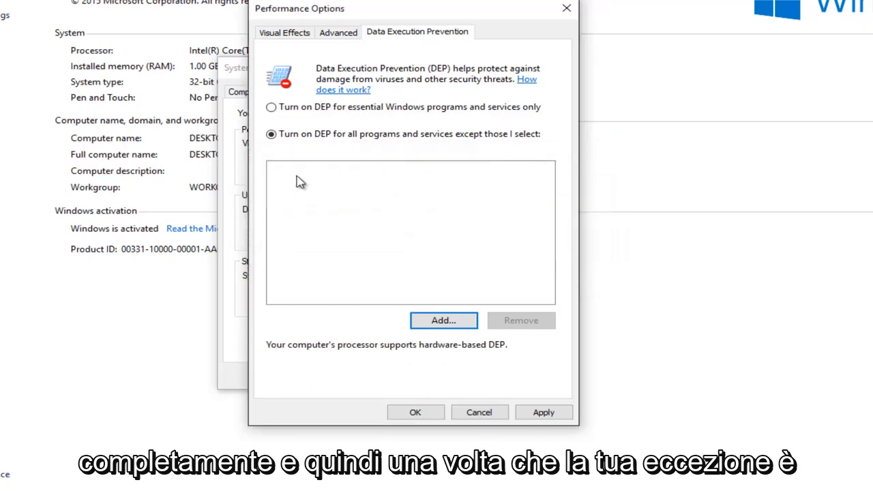
mouse_move(342, 178)
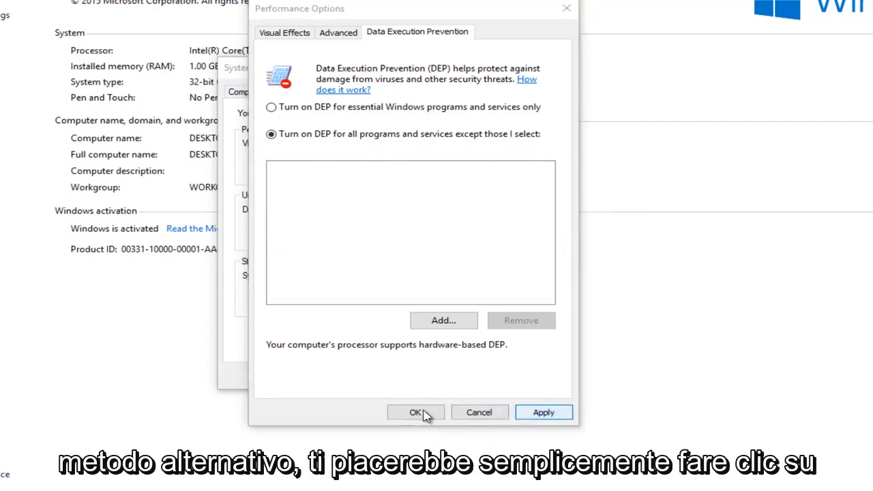
click(543, 412)
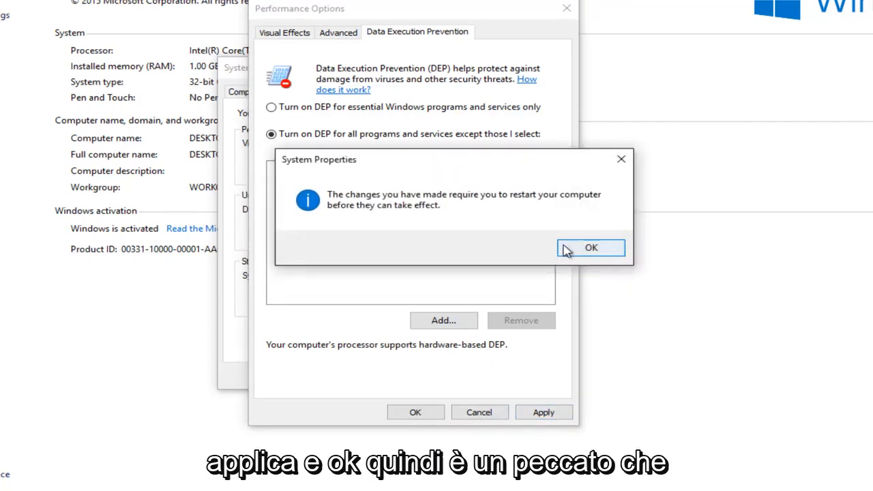
click(591, 247)
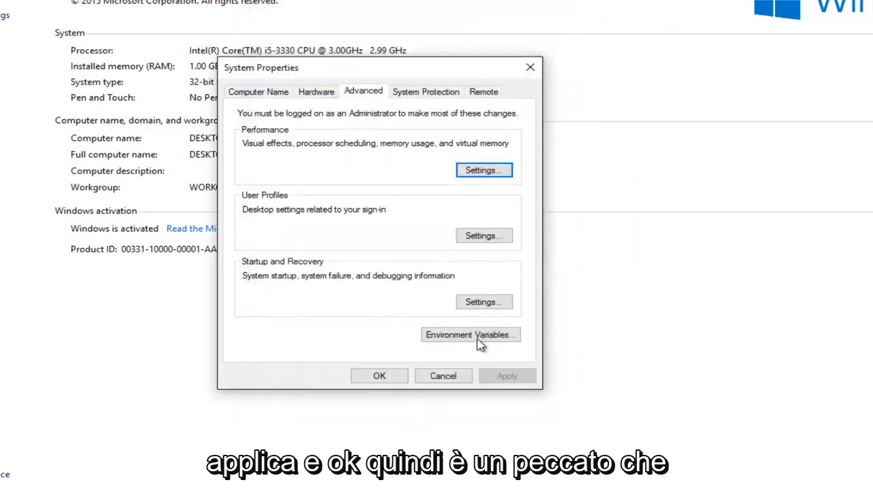
click(482, 169)
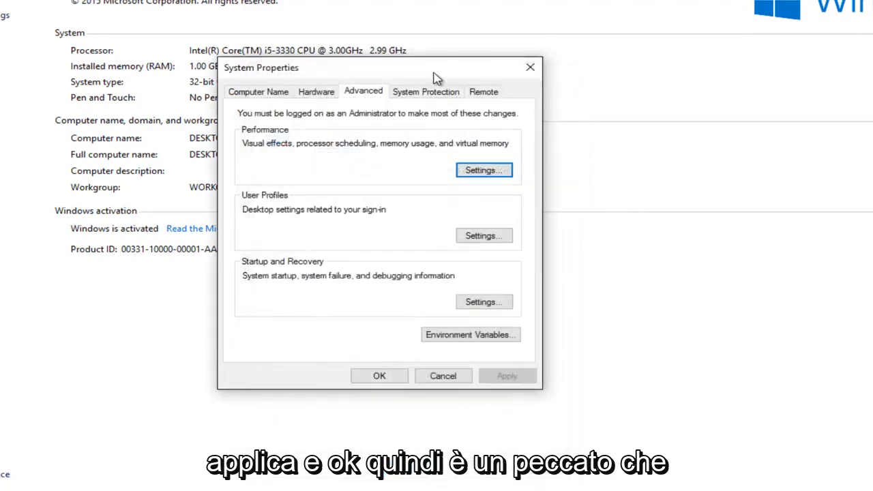
drag(436, 67, 409, 43)
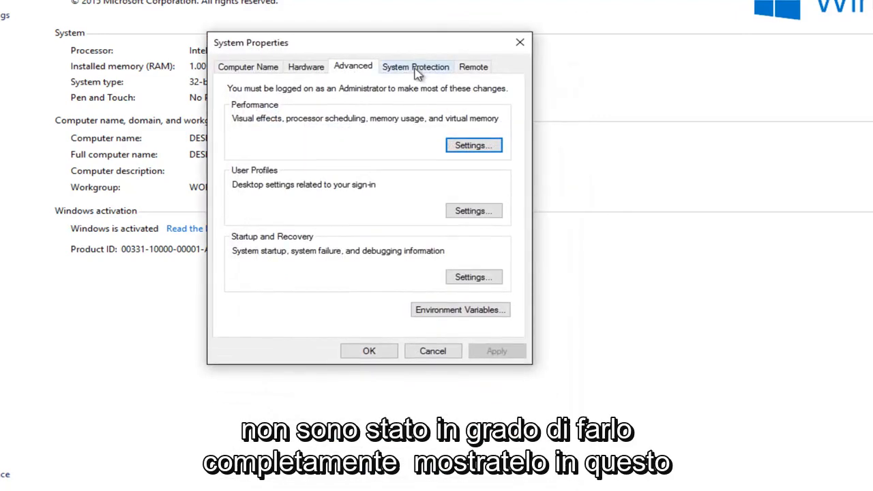